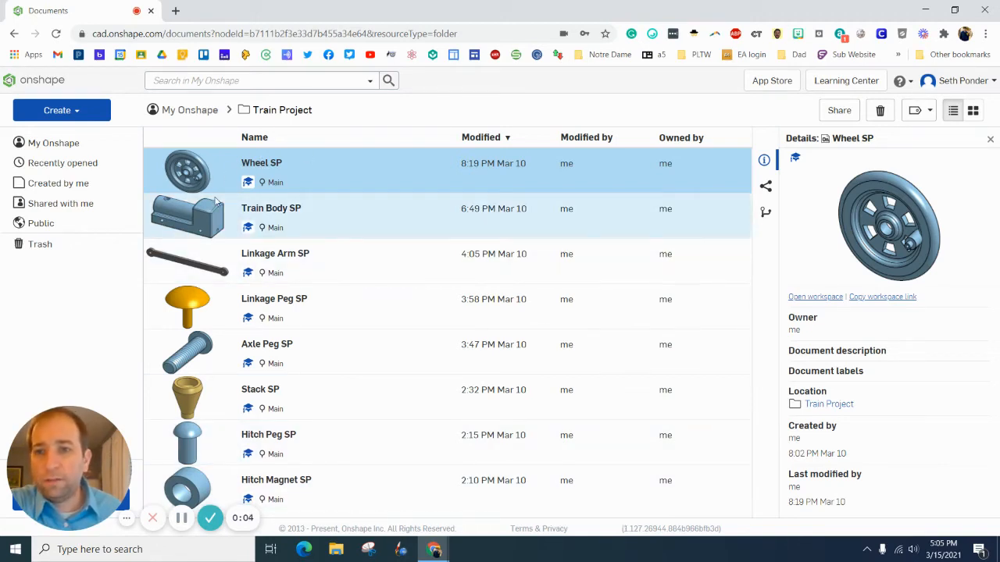
Create a new Onshape document named 'Wheel SP'.
left_click(61, 110)
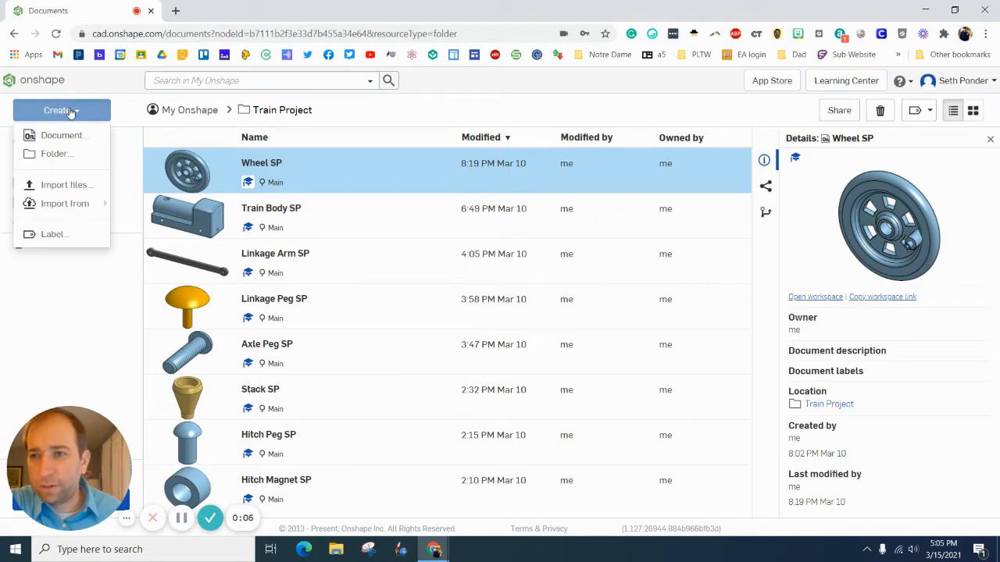
left_click(64, 135)
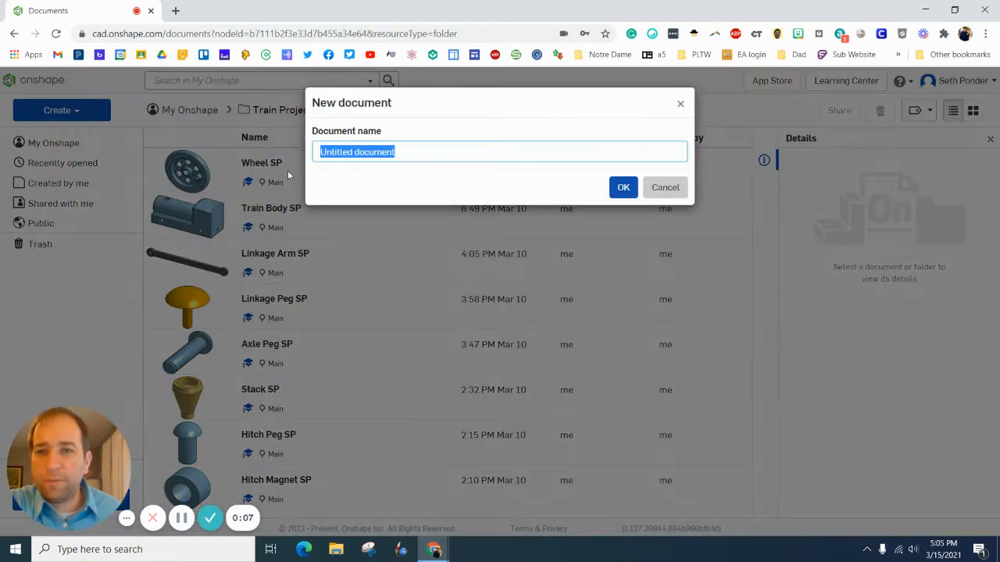
type("Wheel SP")
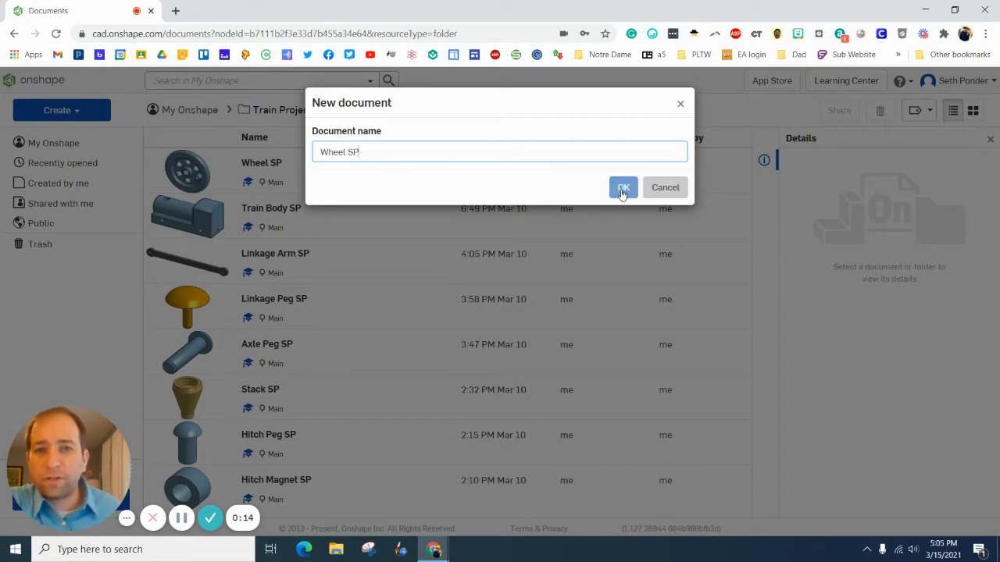
left_click(622, 187)
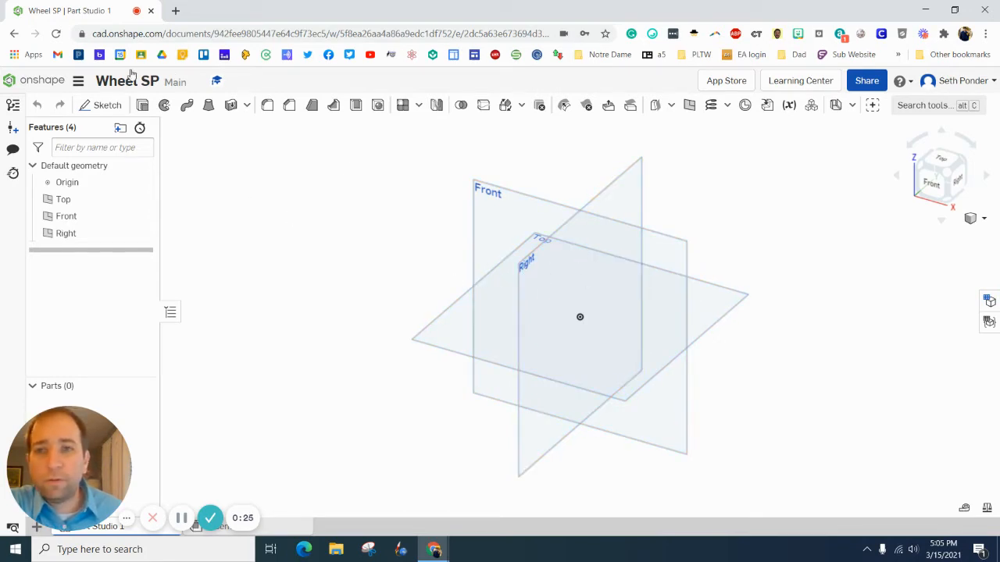
Start Sketch 1 on the Top plane and draw the stepped profile and a vertical centerline with lines.
left_click(107, 105)
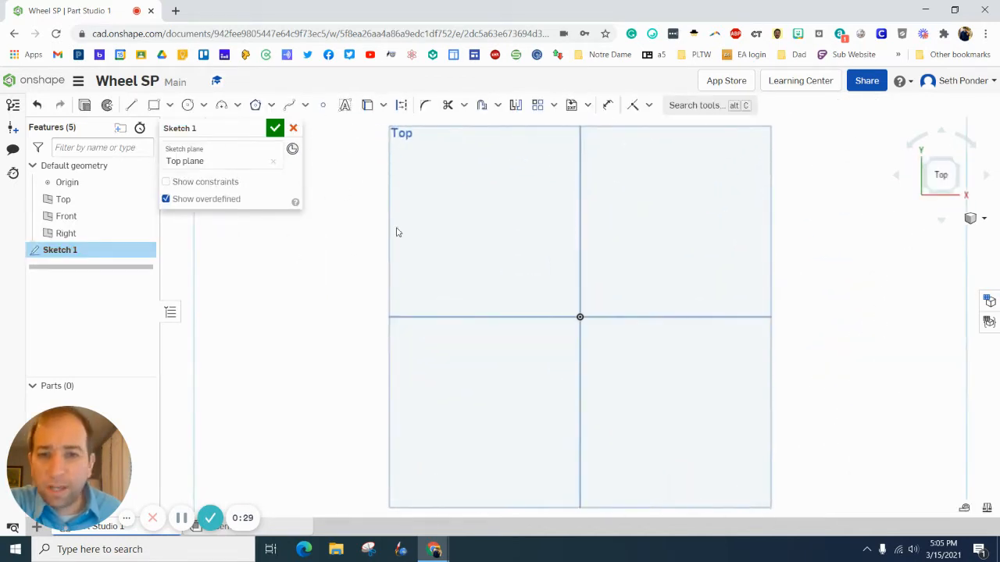
left_click(130, 104)
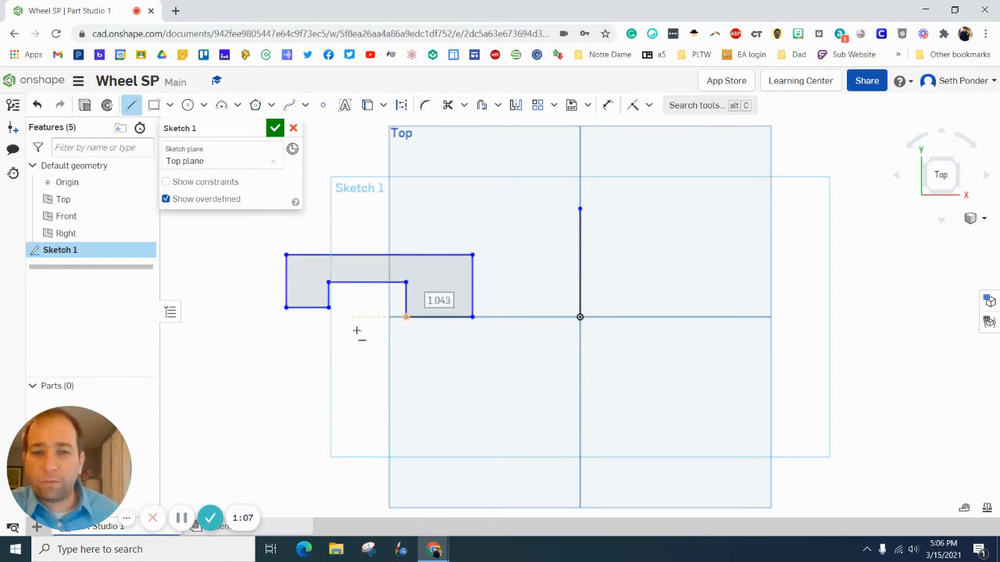
left_click(648, 105)
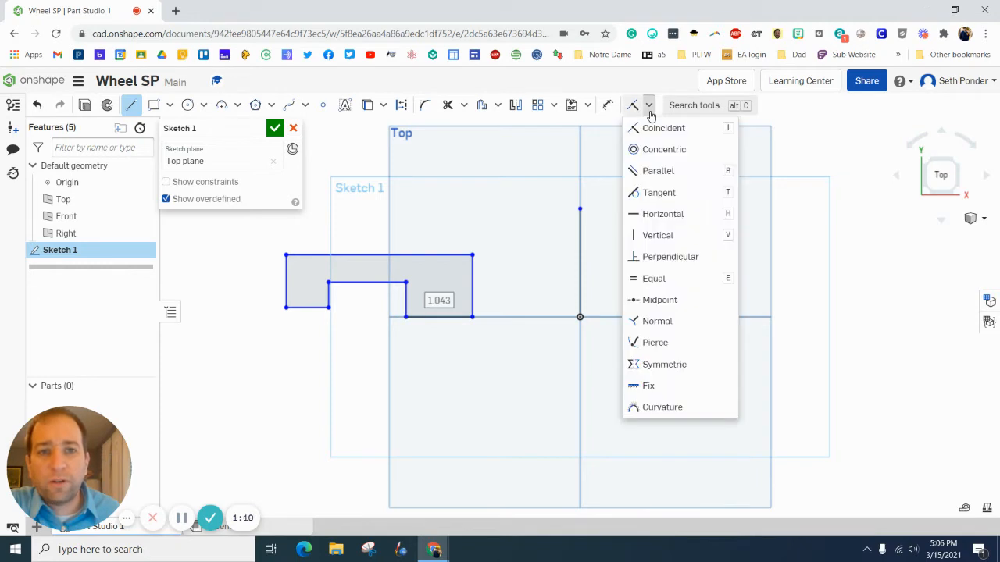
mouse_move(649, 115)
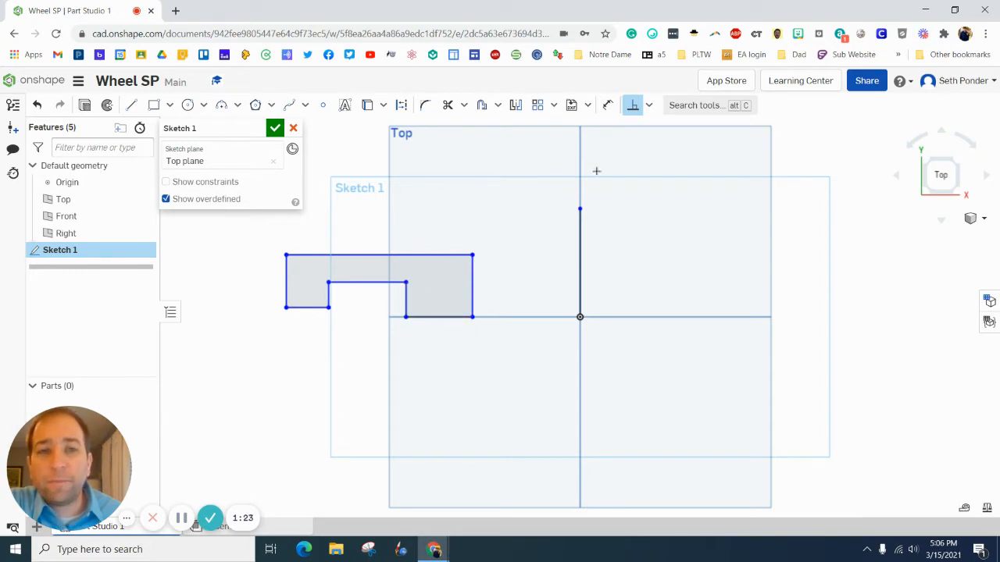
Make a lower profile edge horizontal, aligned with the origin's axis.
left_click(649, 105)
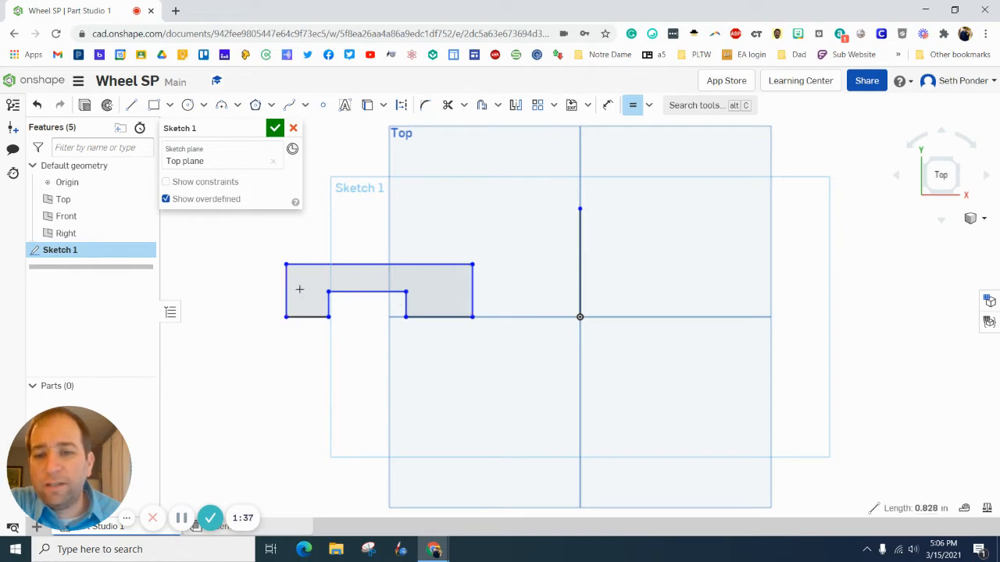
mouse_move(558, 138)
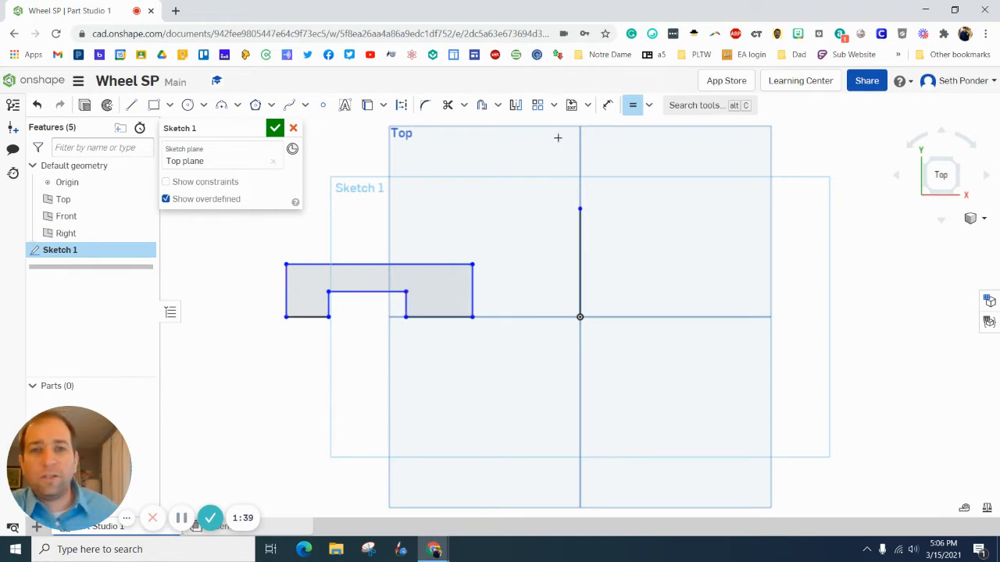
mouse_move(608, 104)
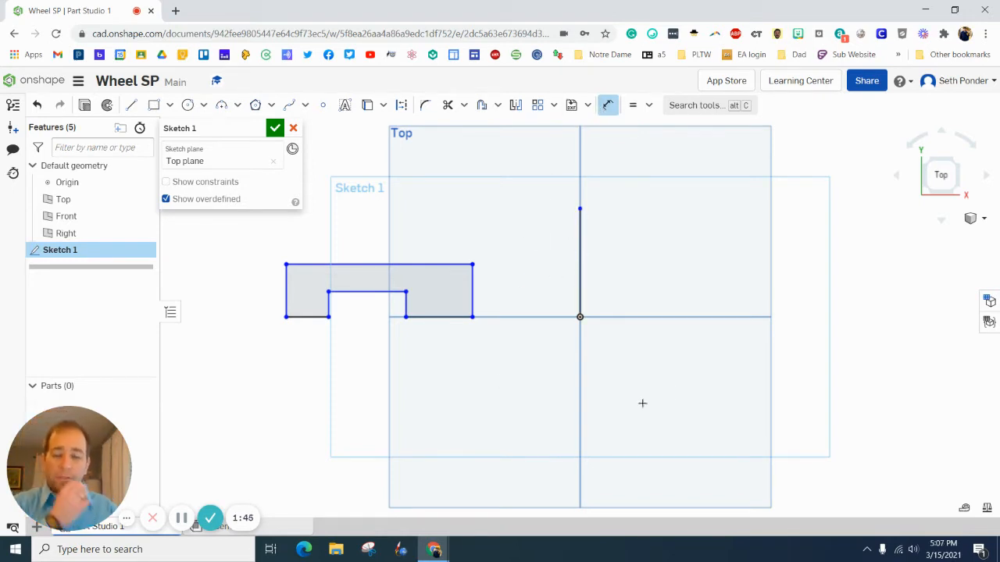
mouse_move(283, 249)
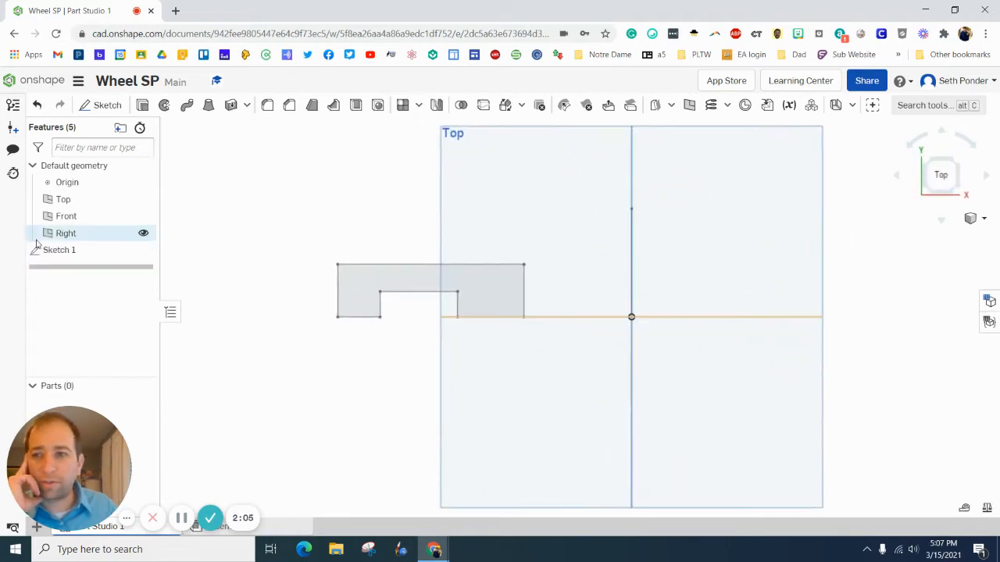
Reopen Sketch 1 and change the 0.226 and 0.327 profile dimensions to 0.25 and 0.75.
double_click(60, 250)
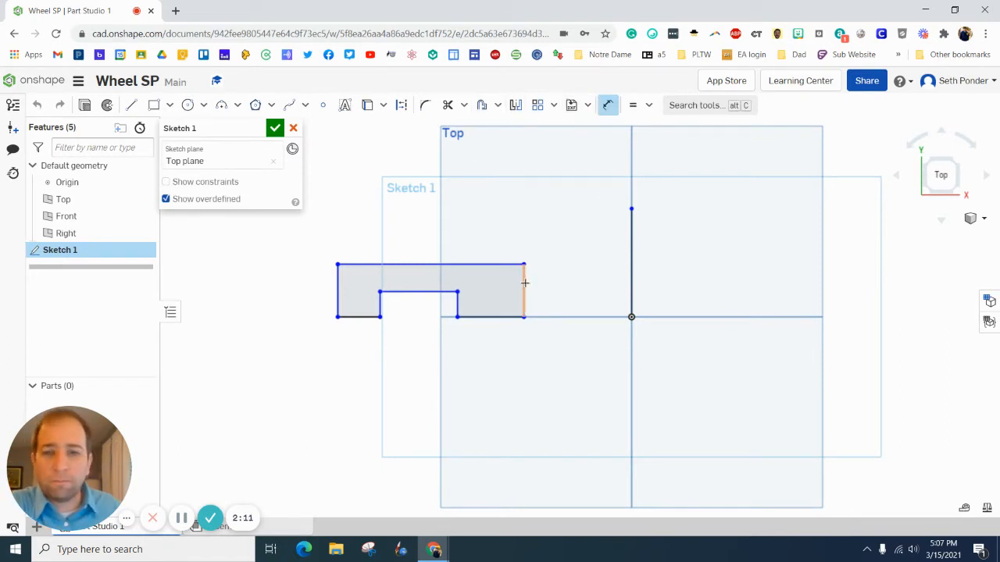
left_click(523, 293)
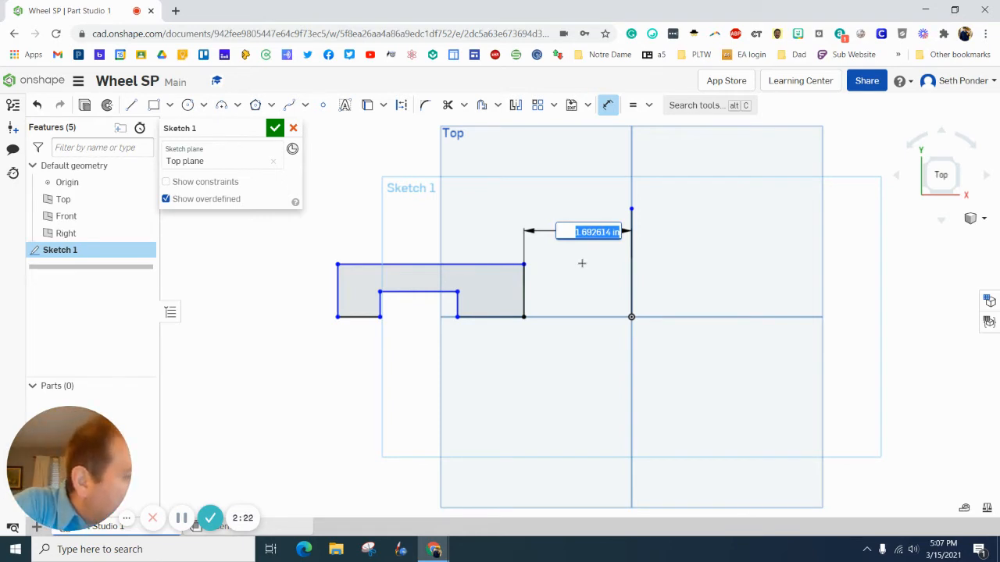
type("28")
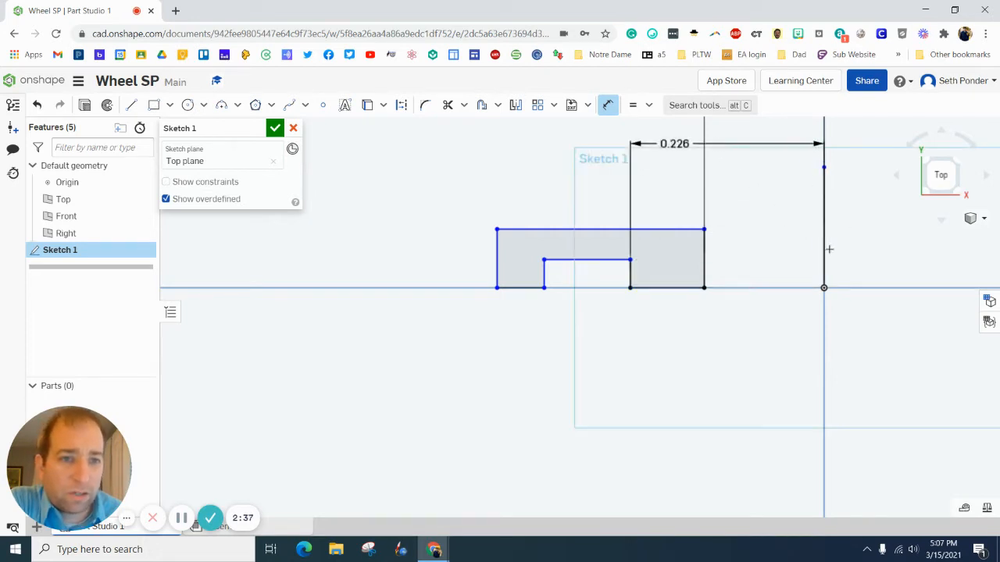
double_click(674, 144)
type("0.25")
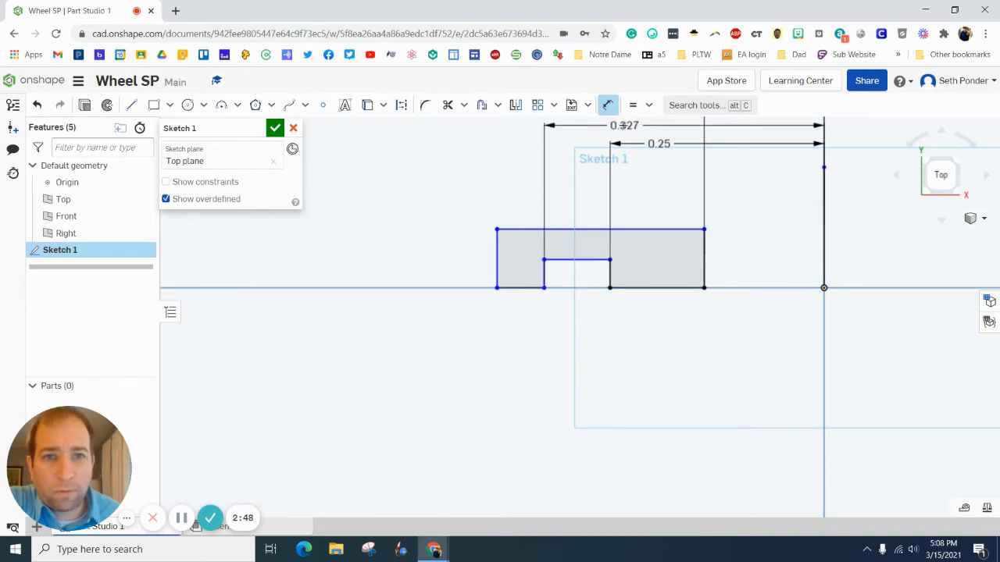
double_click(625, 125)
type("0.75")
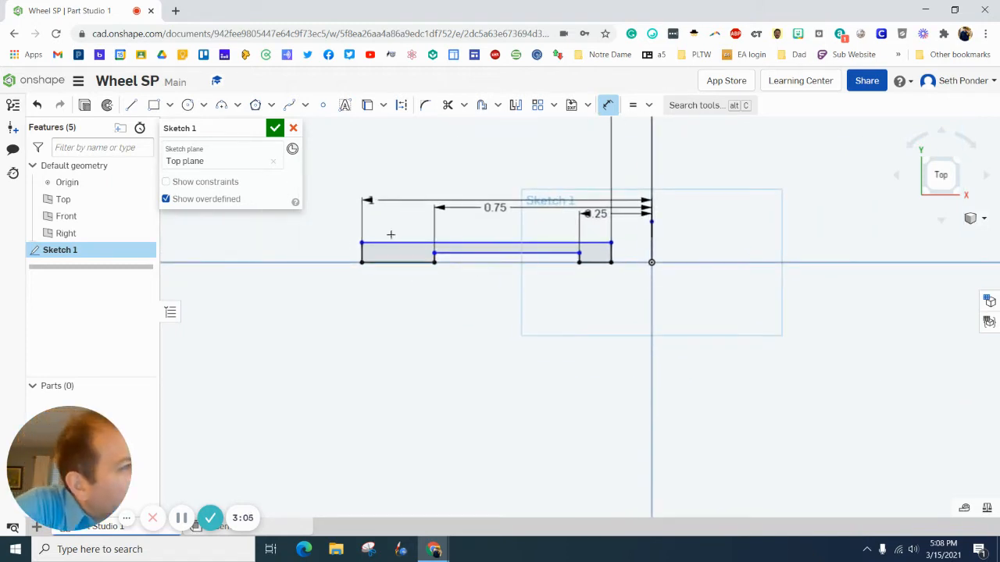
mouse_move(293, 249)
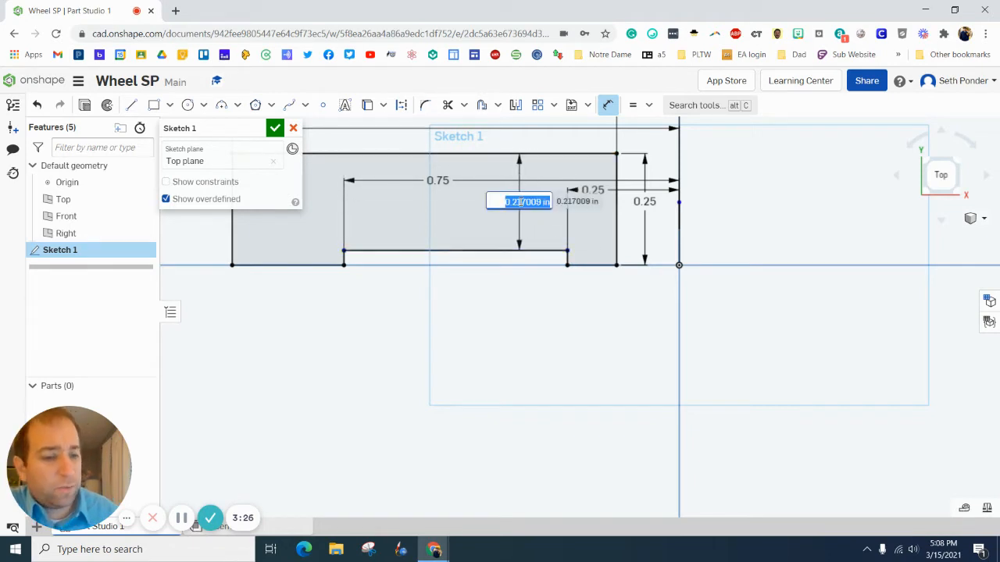
Enter the 0.125 thickness dimension and close Sketch 1 with its rounded left end.
type("125")
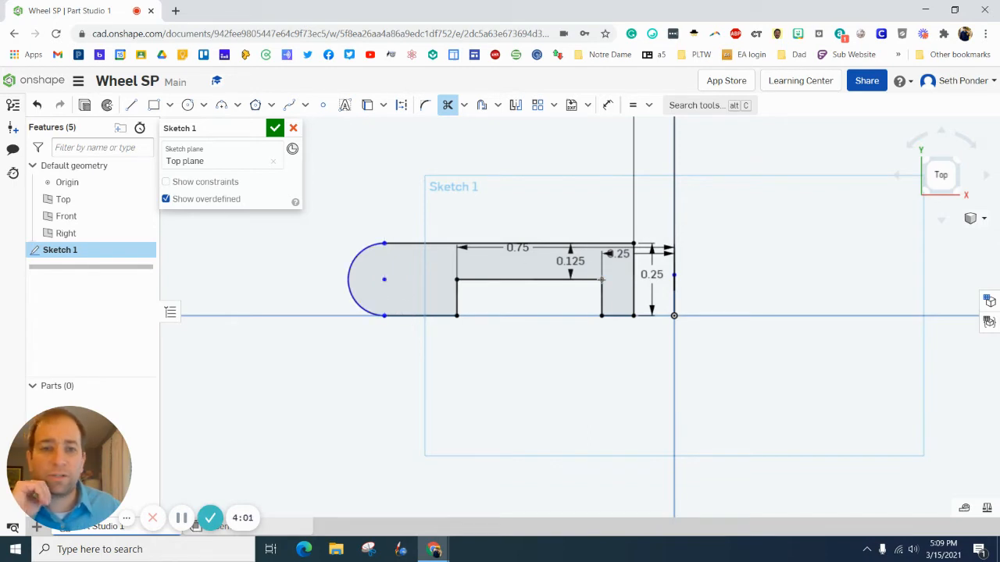
mouse_move(381, 125)
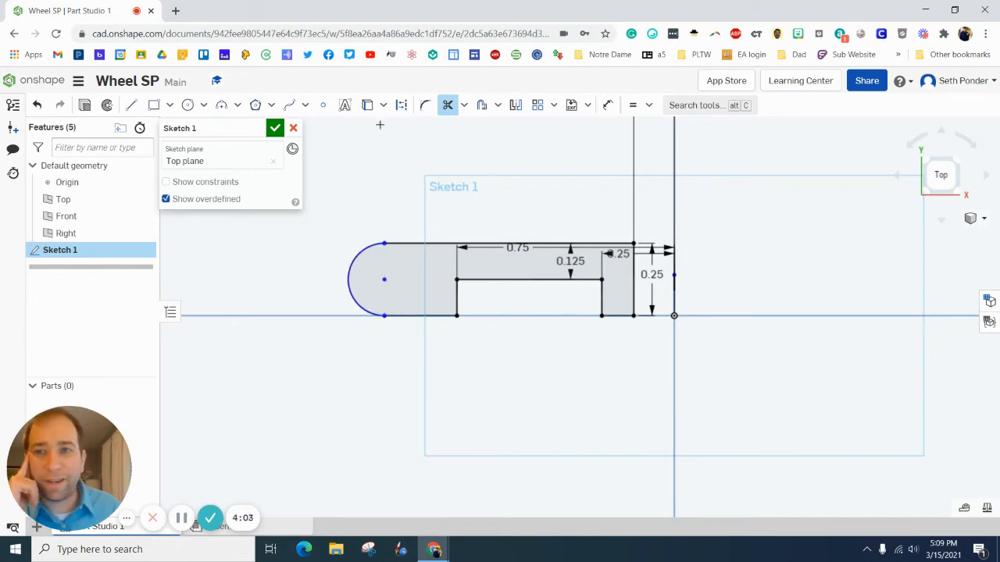
left_click(274, 128)
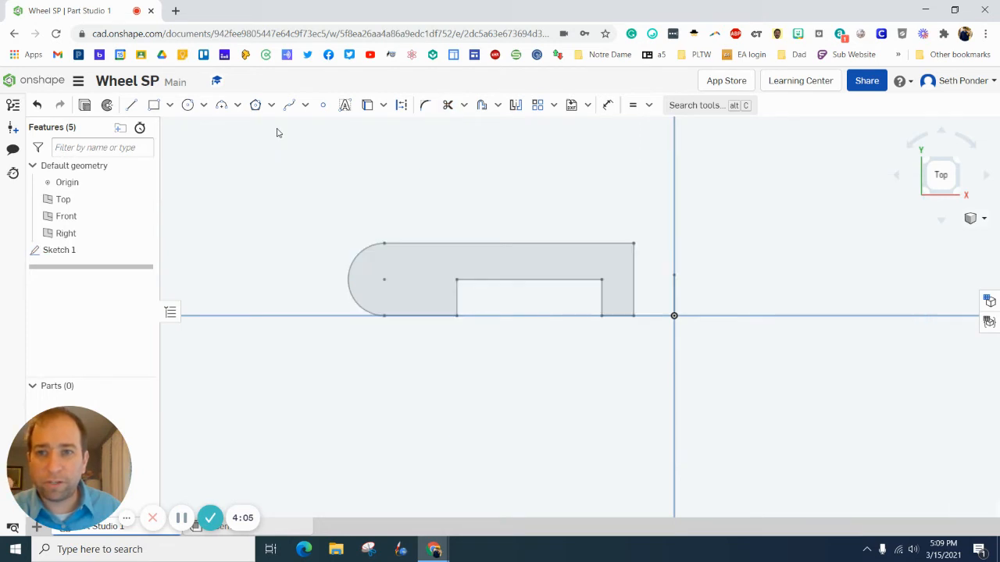
left_click(107, 105)
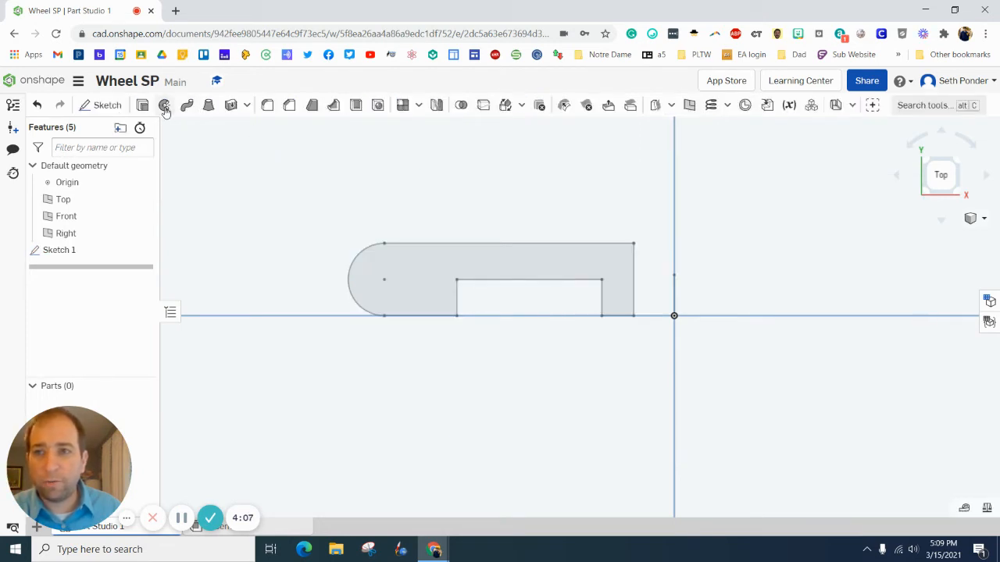
left_click(164, 105)
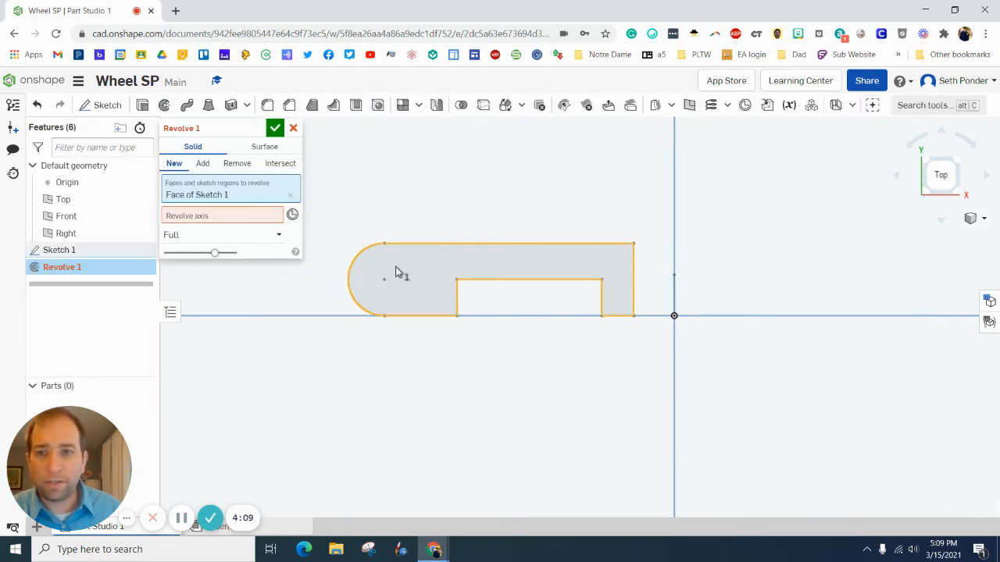
left_click(222, 215)
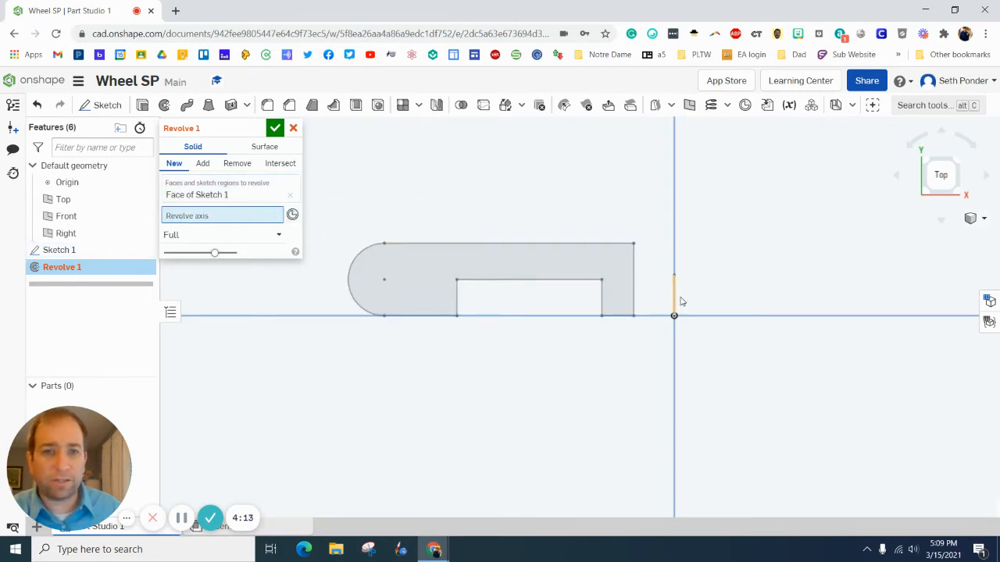
left_click(674, 293)
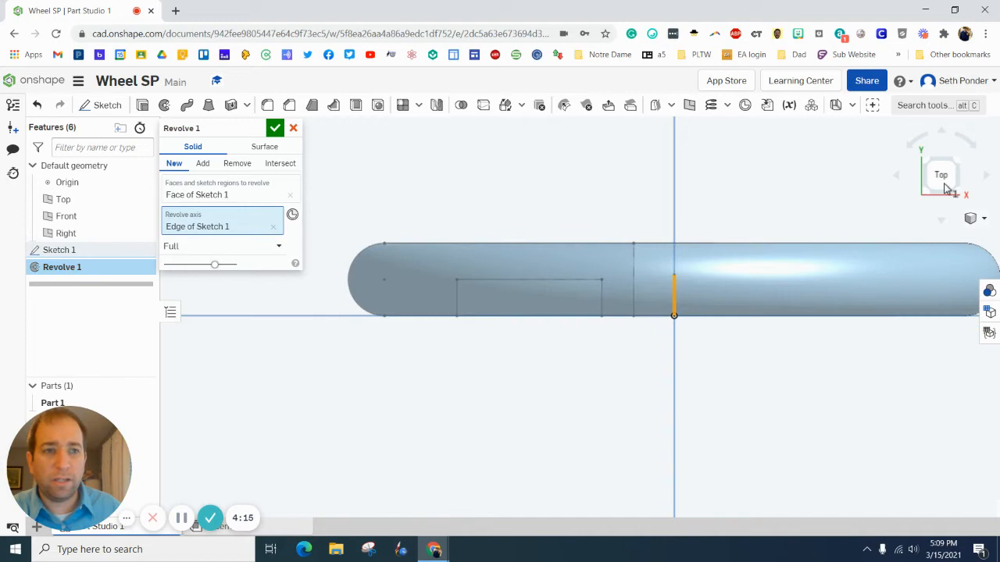
left_click(274, 128)
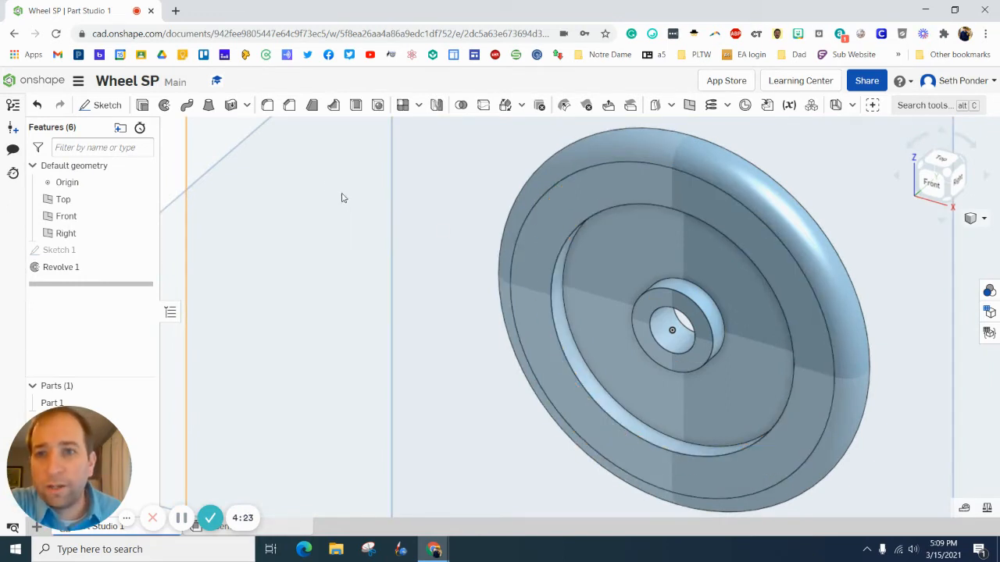
mouse_move(384, 126)
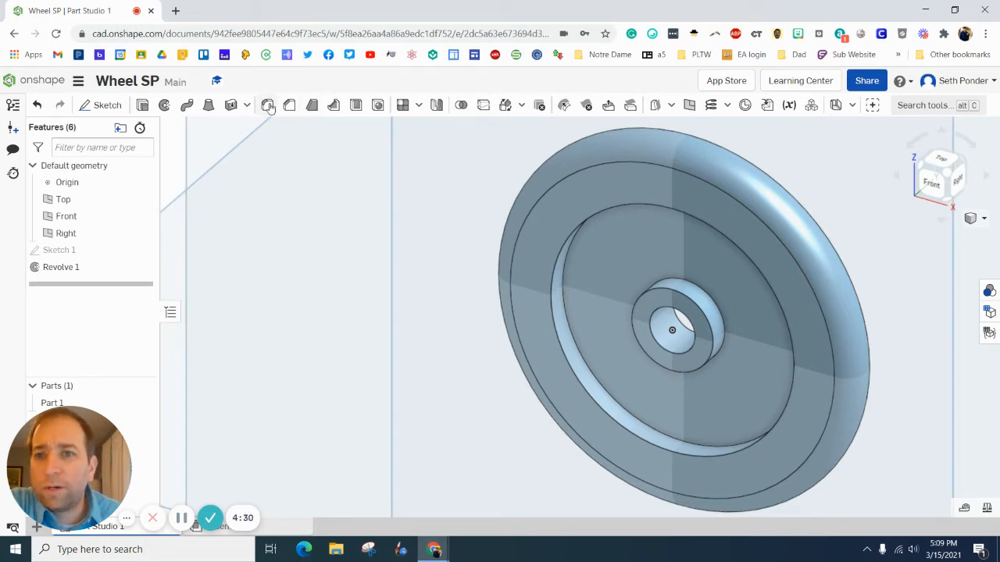
Fillet the recessed ring and hub edges with a 0.0625 in radius.
left_click(267, 104)
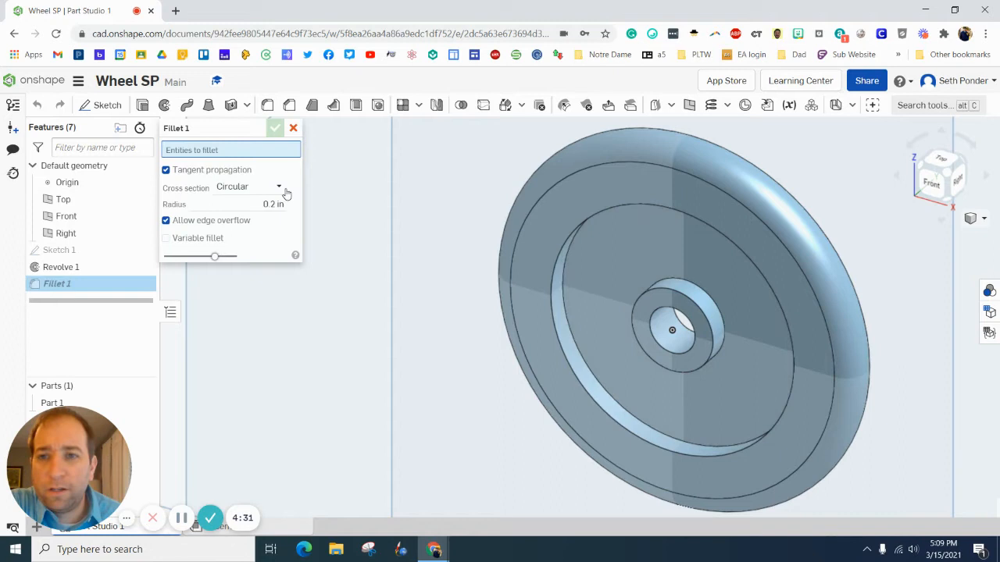
left_click(272, 203)
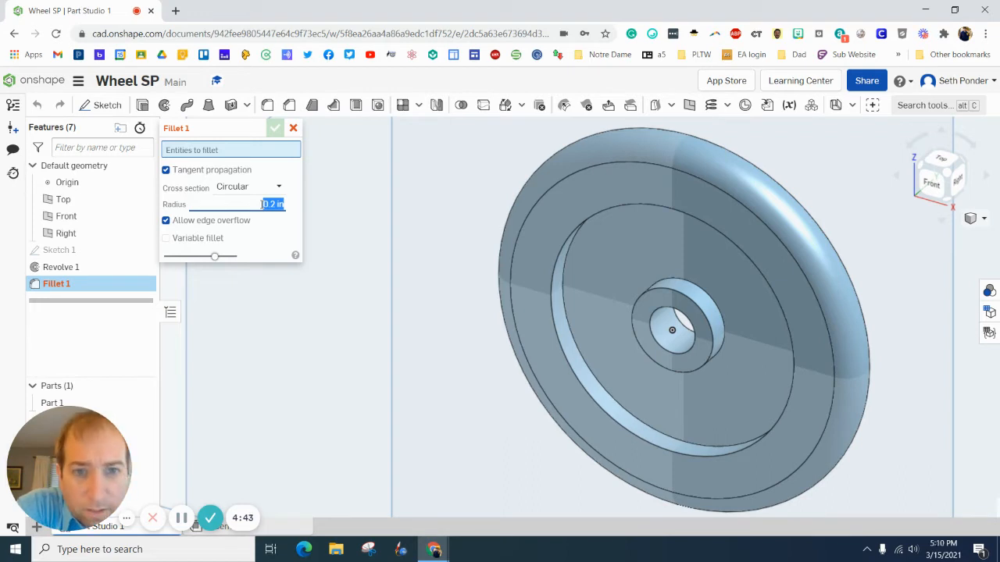
type("0")
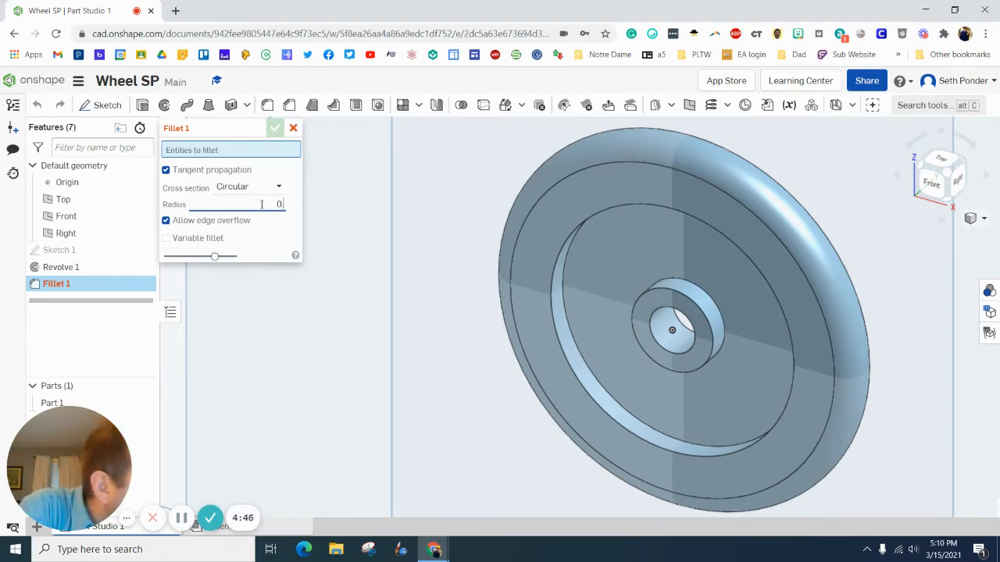
type("0.0625")
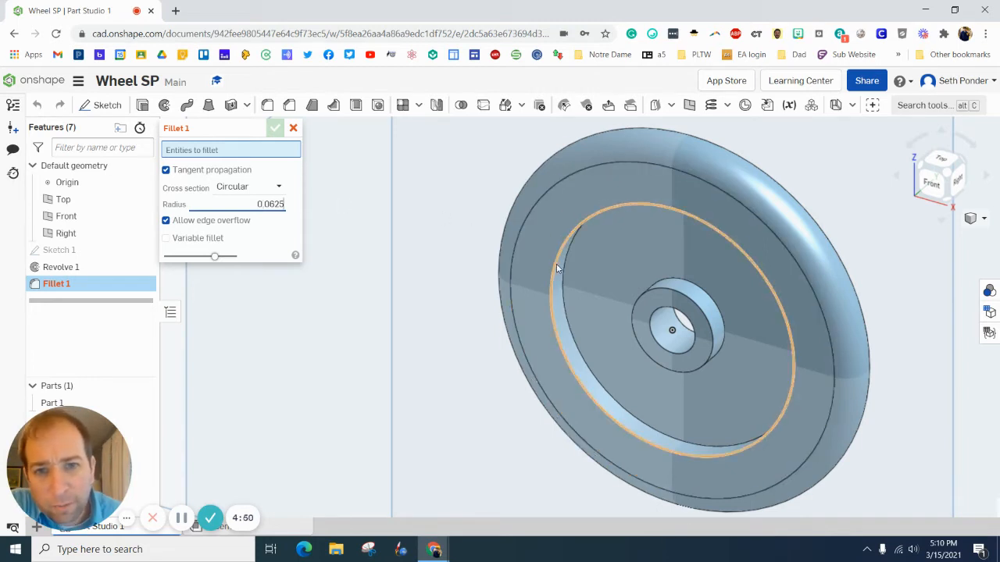
left_click(574, 265)
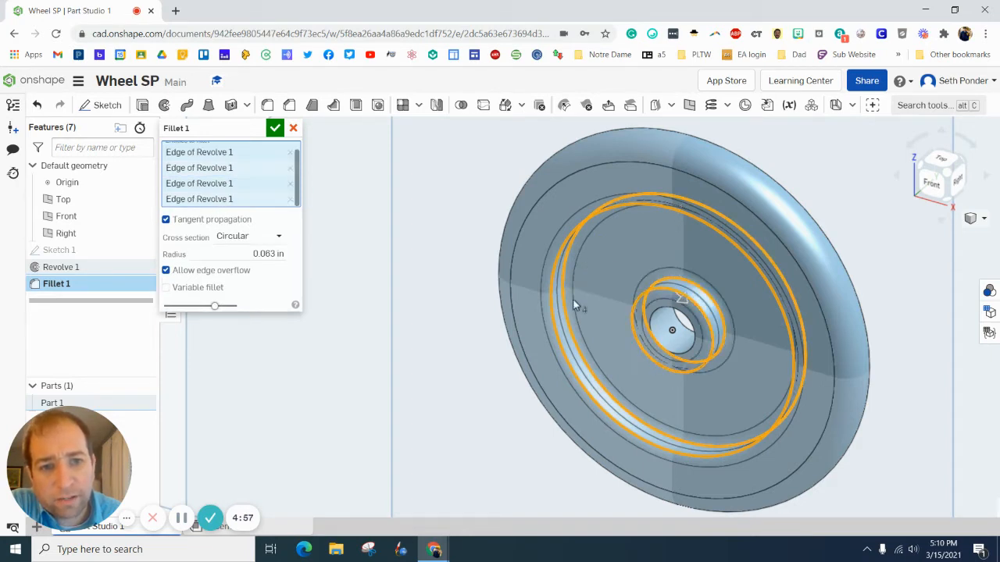
left_click(275, 127)
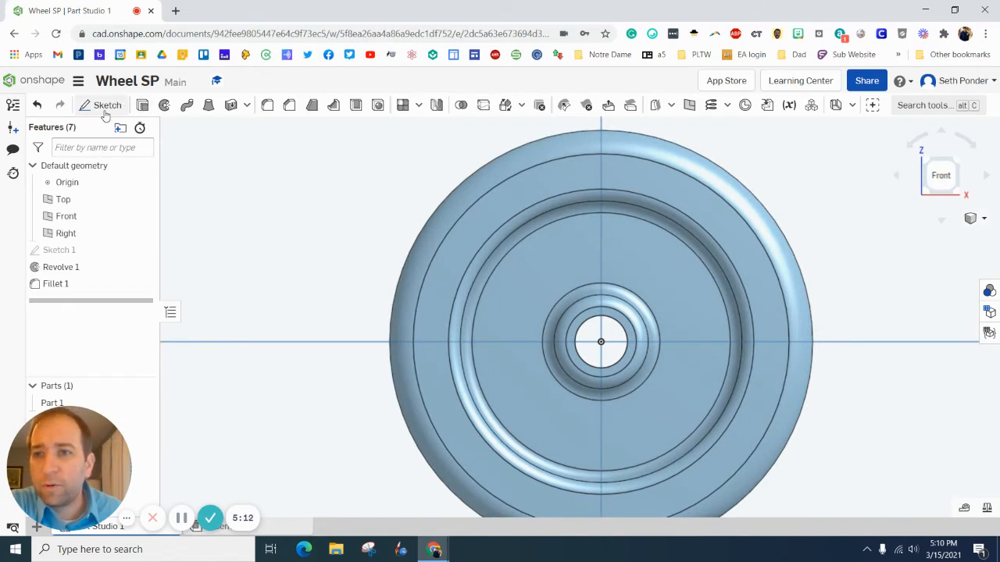
Start Sketch 2 on the wheel face and draw two lines out from the centre.
left_click(107, 105)
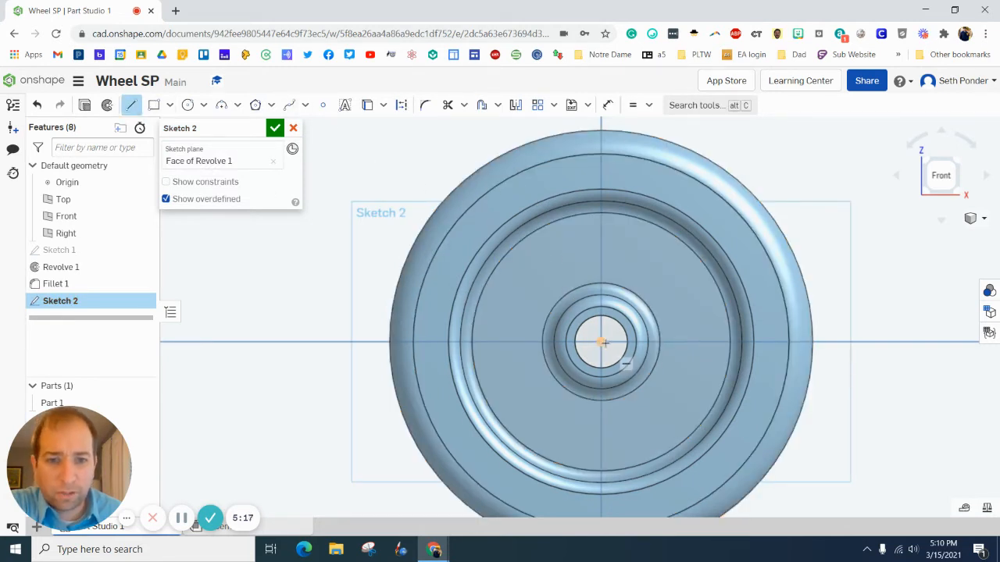
left_click_drag(601, 342, 601, 122)
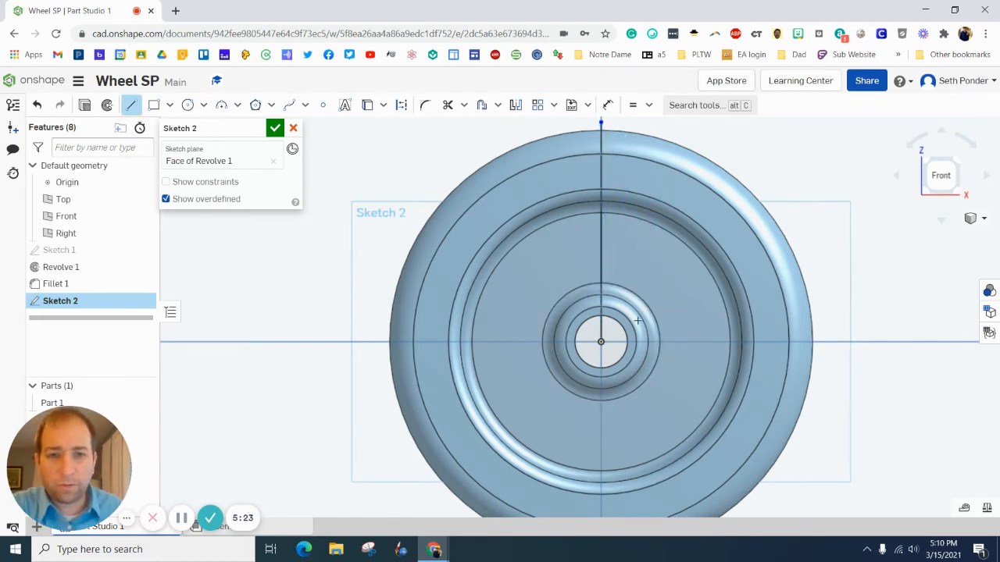
left_click_drag(600, 341, 723, 159)
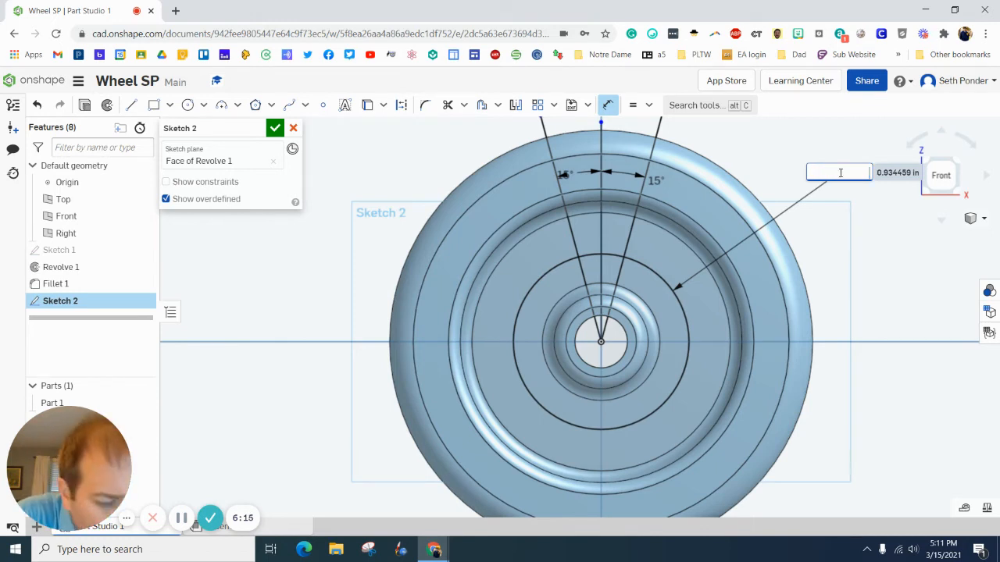
Dimension the radial lines at 15° and the larger circle at 1.25 diameter.
type("0.625 in")
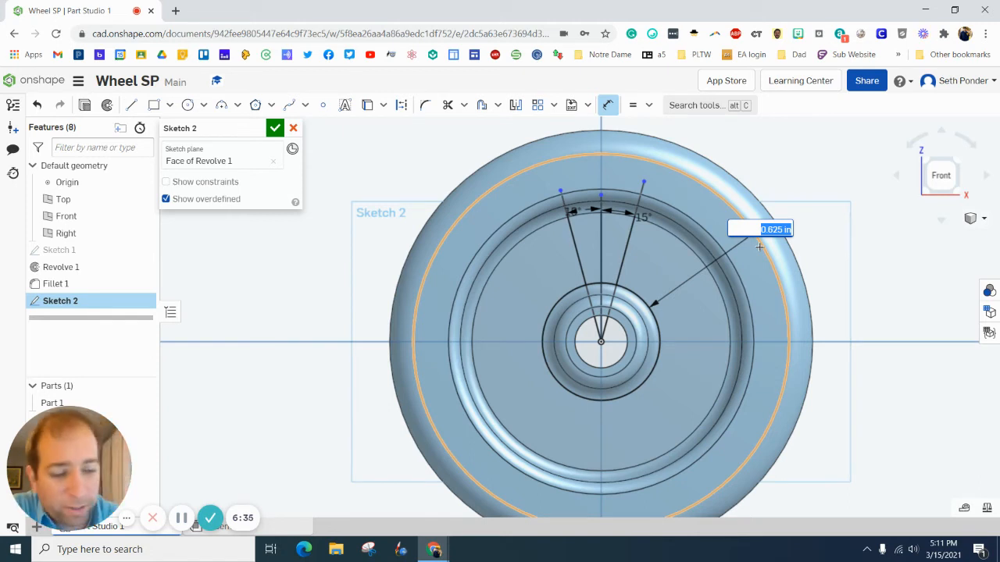
type("625")
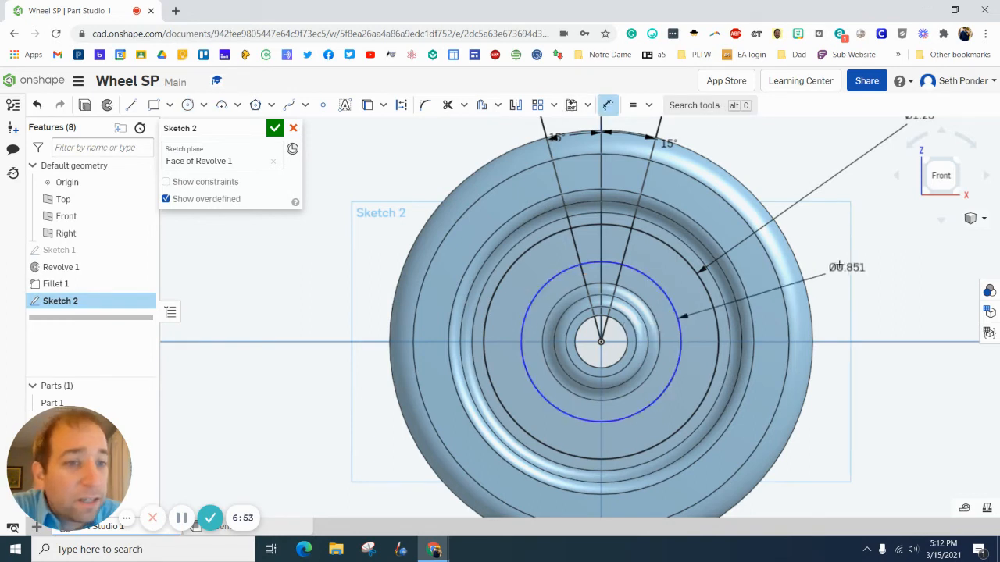
Change the Ø0.851 circle dimension to a 0.75 diameter.
double_click(847, 268)
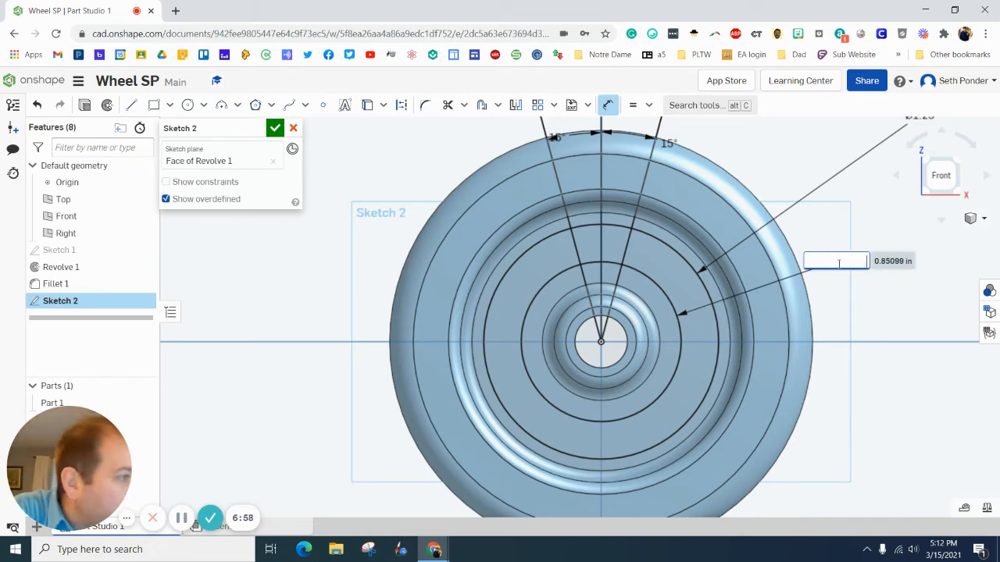
type("375")
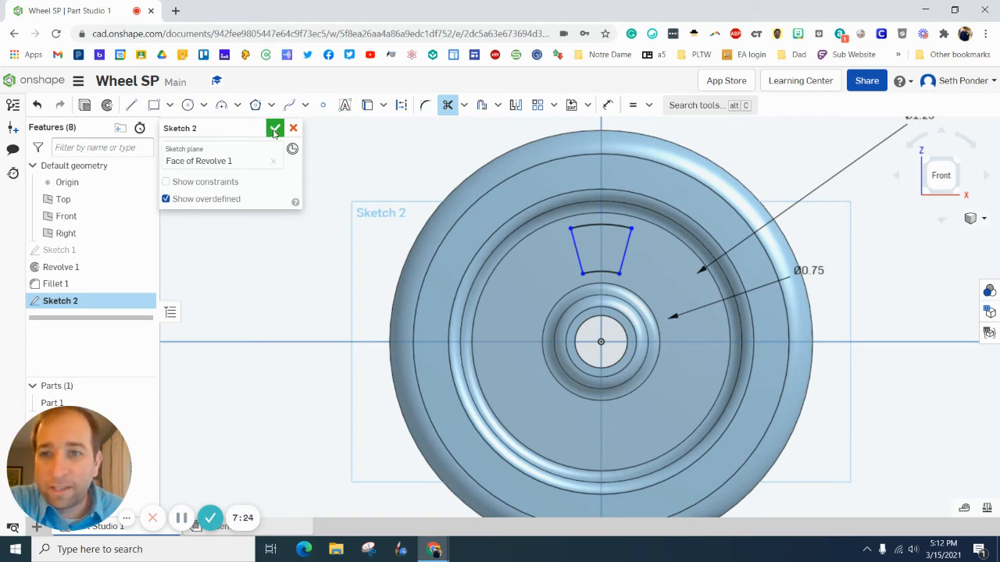
Finish Sketch 2, leaving the trapezoid spoke outline between the 0.75 and 1.25 arcs.
left_click(275, 128)
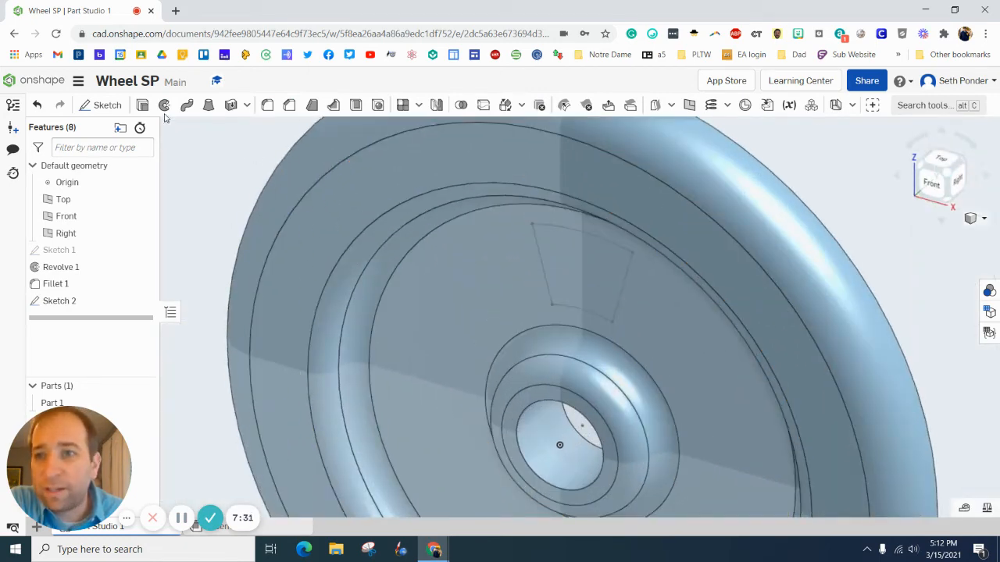
Cut the trapezoid spoke outline through all as a Remove extrude (Extrude 1).
left_click(186, 104)
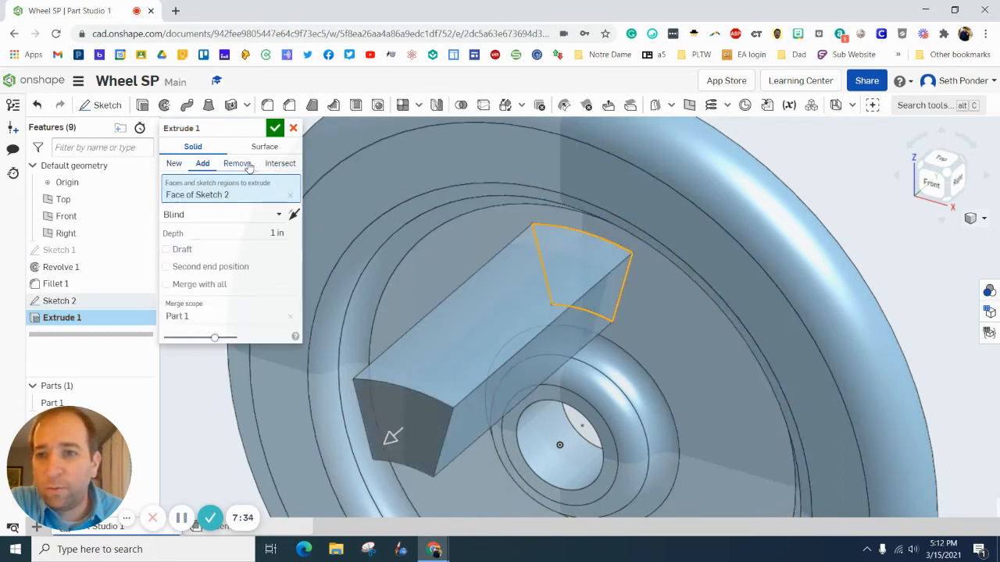
left_click(236, 163)
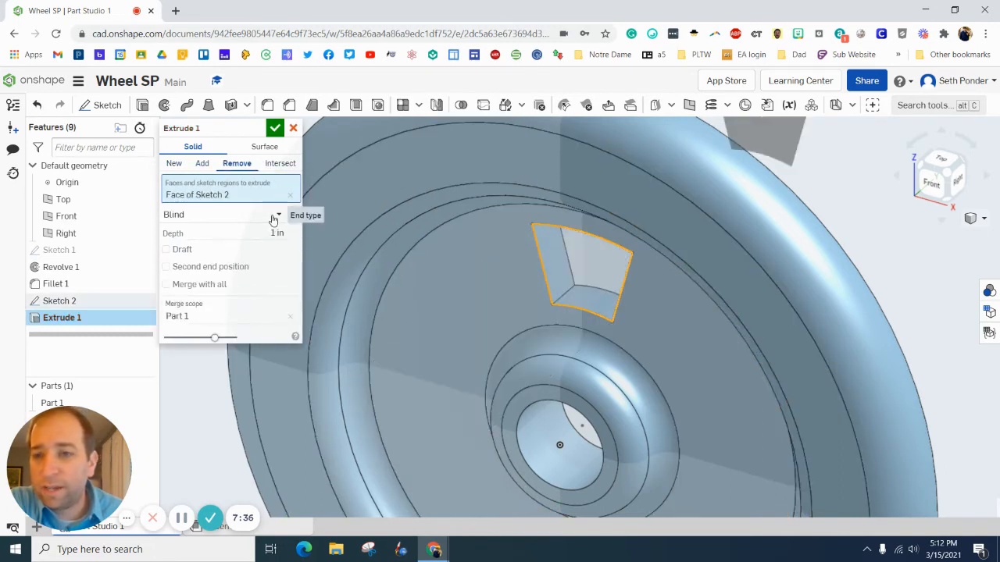
left_click(278, 214)
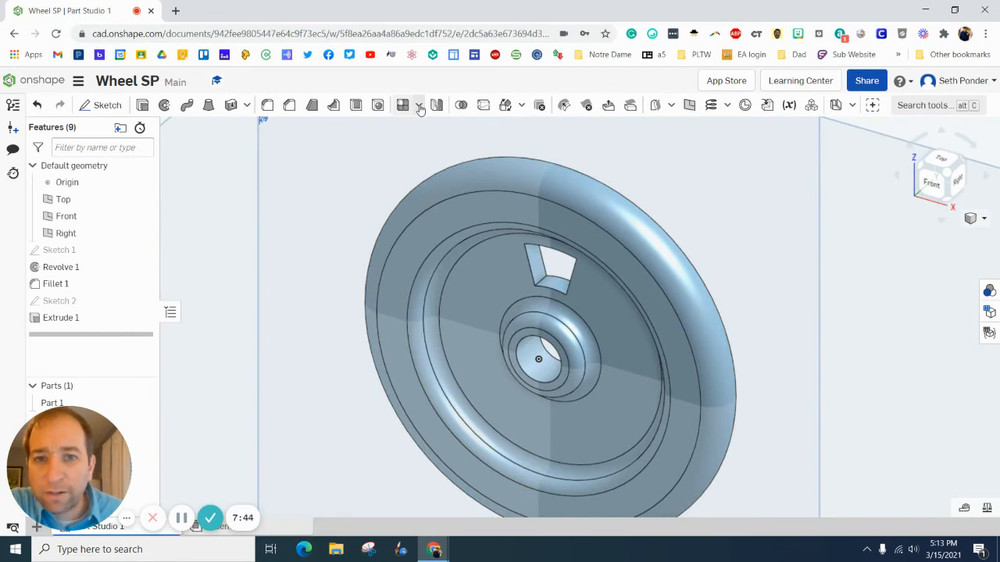
Feature-pattern the Extrude 1 spoke cut circularly, six copies around the wheel axis.
left_click(418, 105)
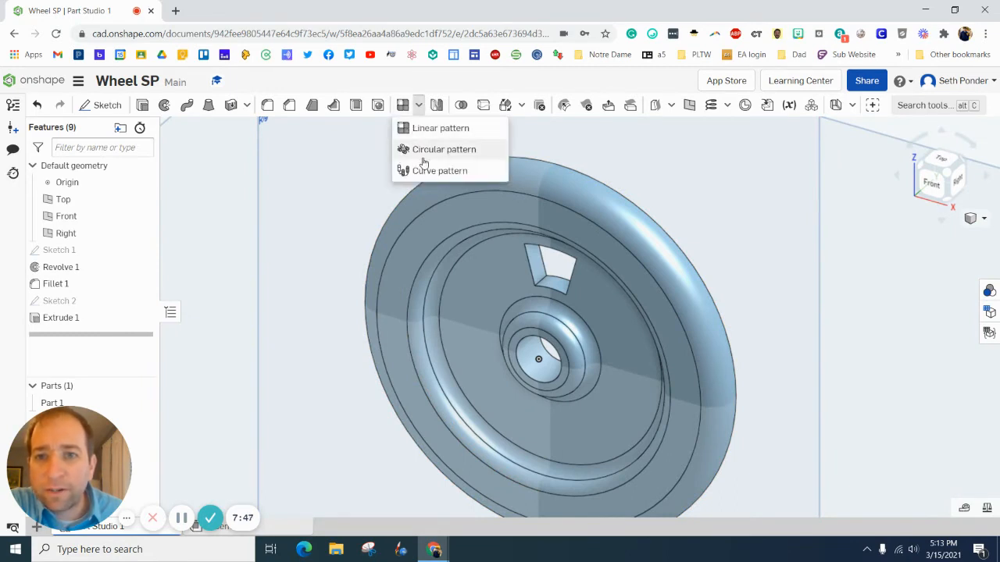
left_click(443, 149)
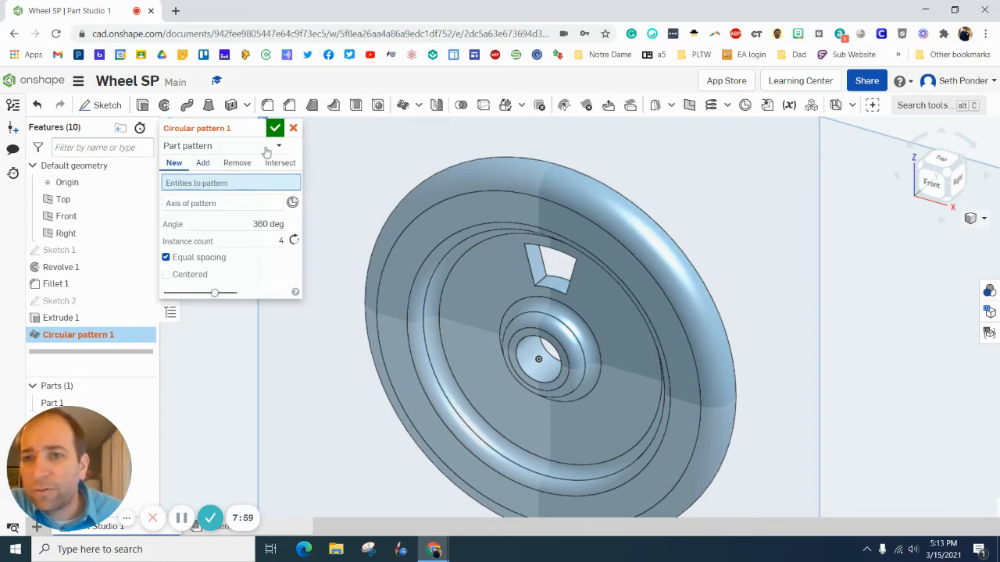
left_click(279, 146)
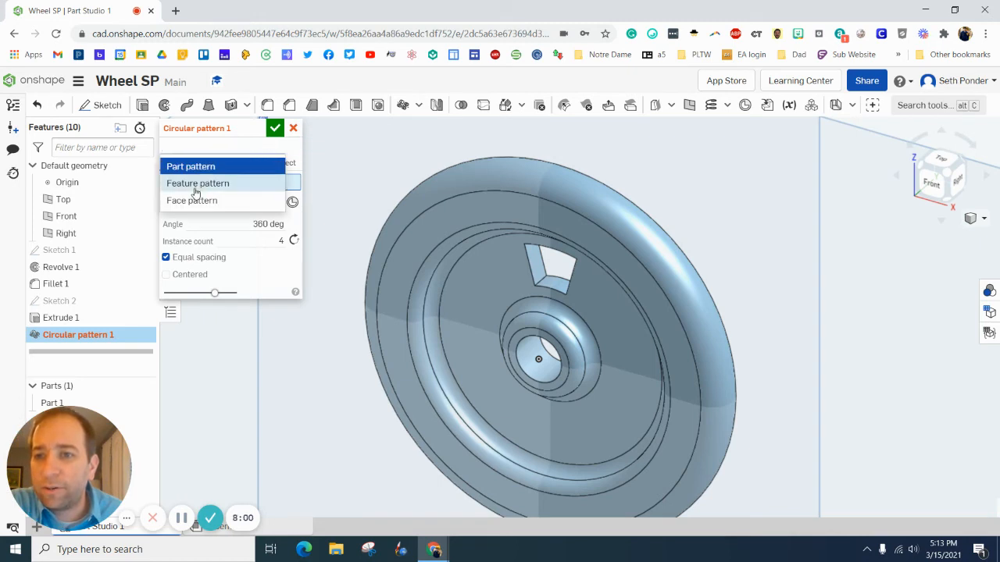
left_click(198, 183)
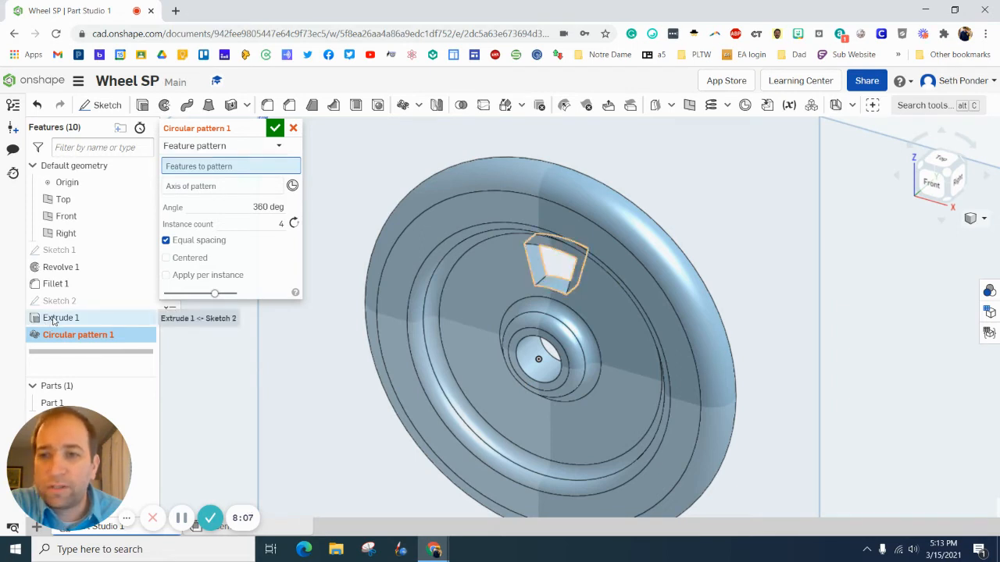
left_click(61, 317)
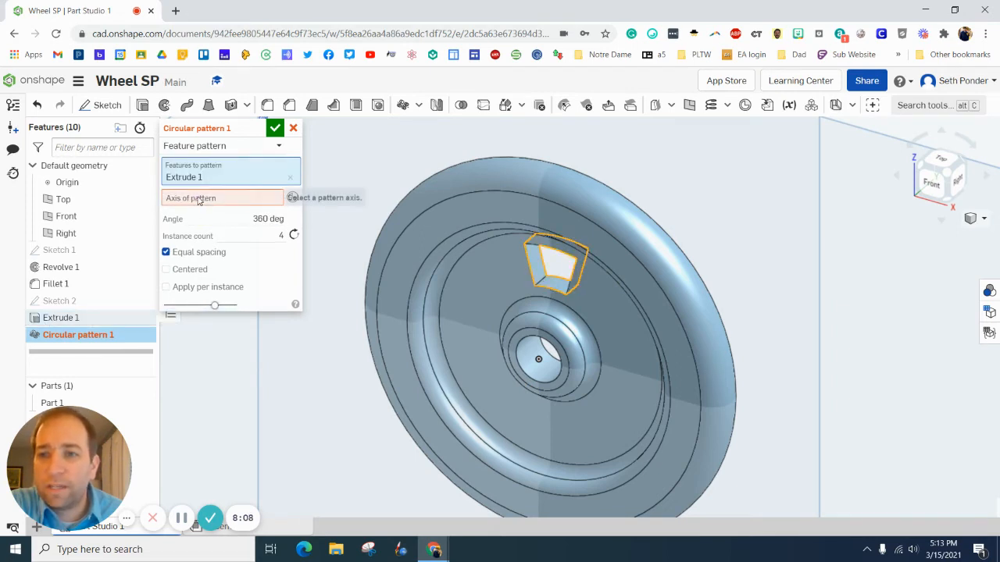
left_click(539, 359)
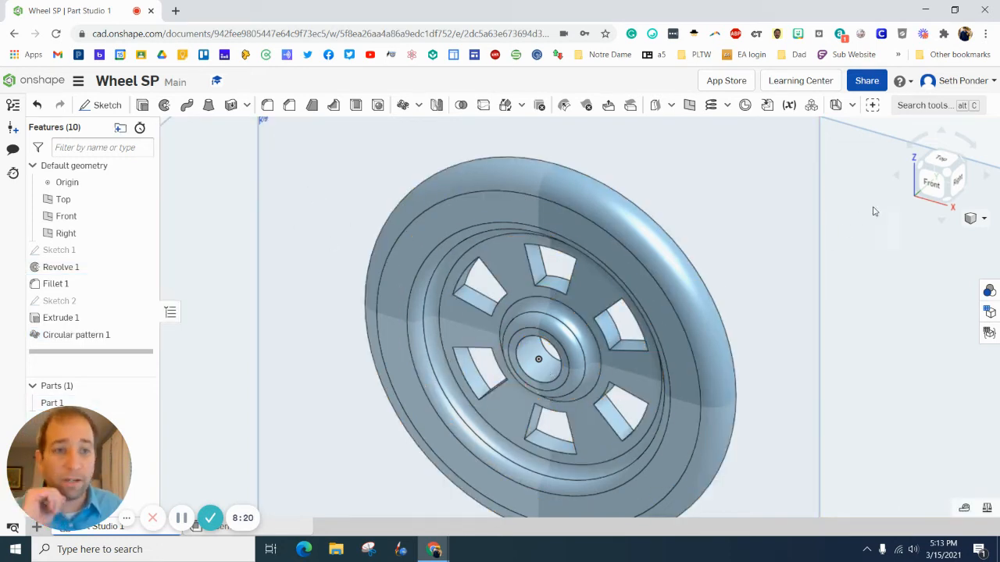
left_click(931, 184)
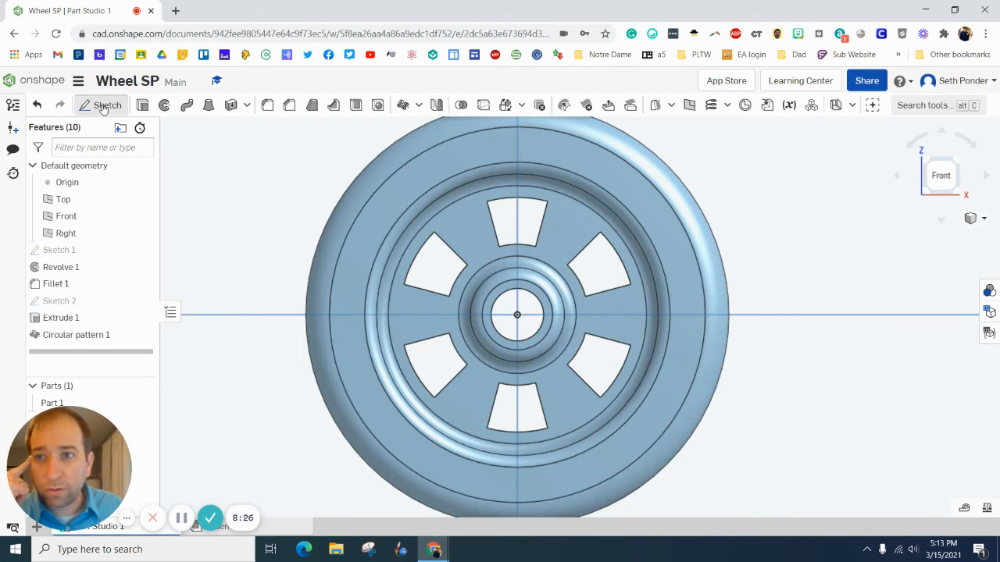
Create Sketch 3 on the Revolve 1 face with an off-centre Ø0.25 circle.
left_click(101, 105)
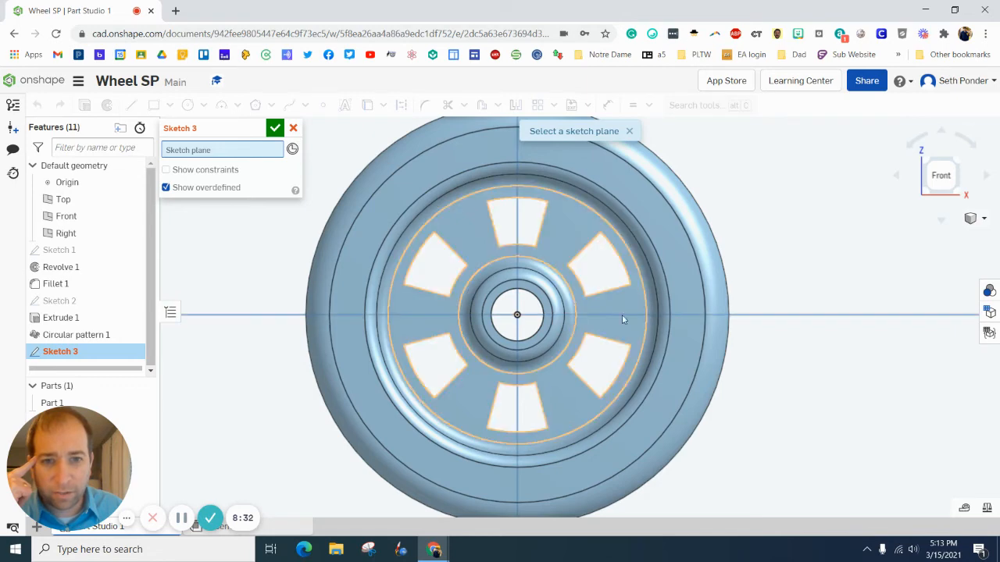
mouse_move(615, 319)
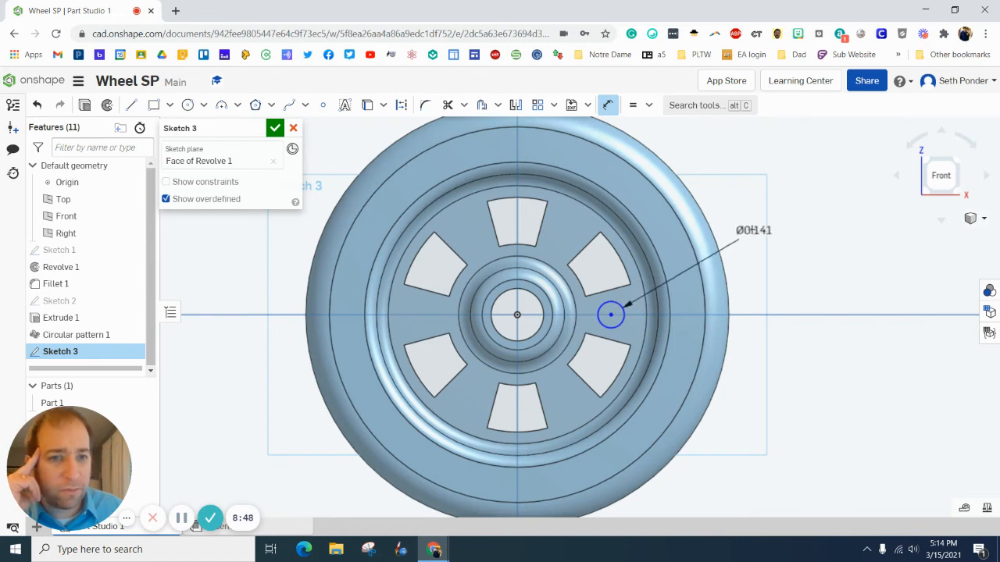
double_click(752, 230)
type("25")
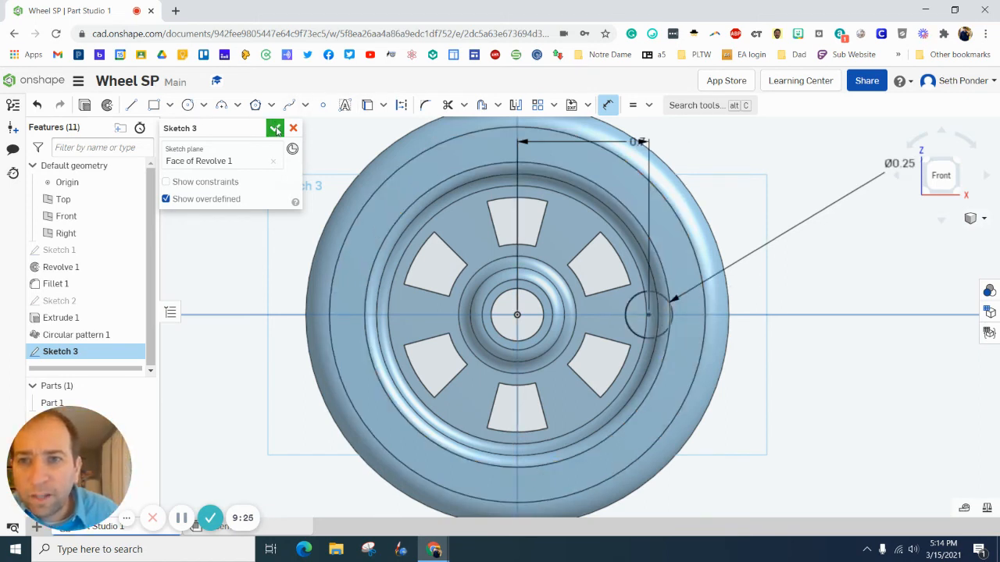
left_click(275, 128)
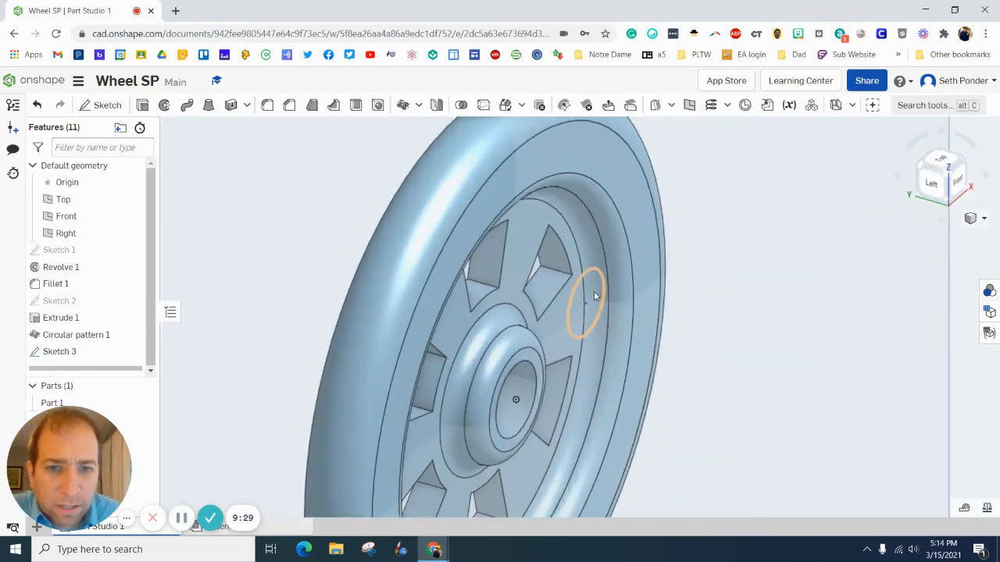
Extrude the Sketch 3 circle 0.375 in as an added pin (Extrude 2).
left_click_drag(594, 297, 508, 305)
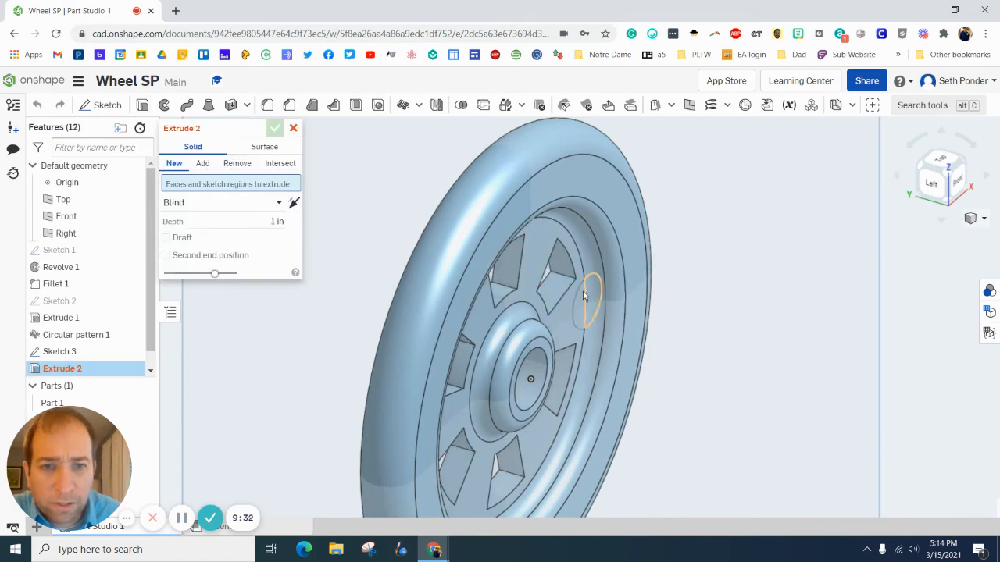
left_click(202, 163)
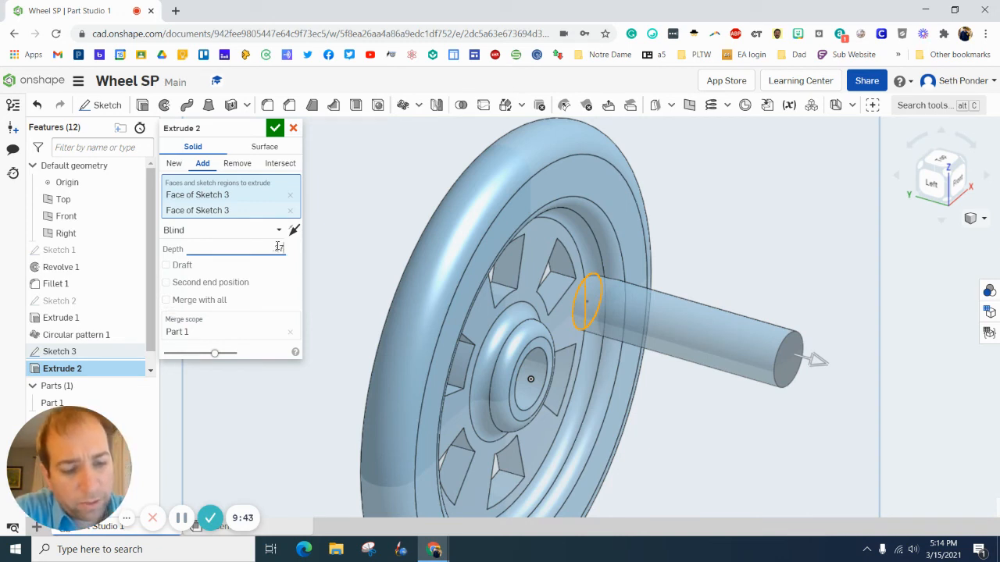
type("35")
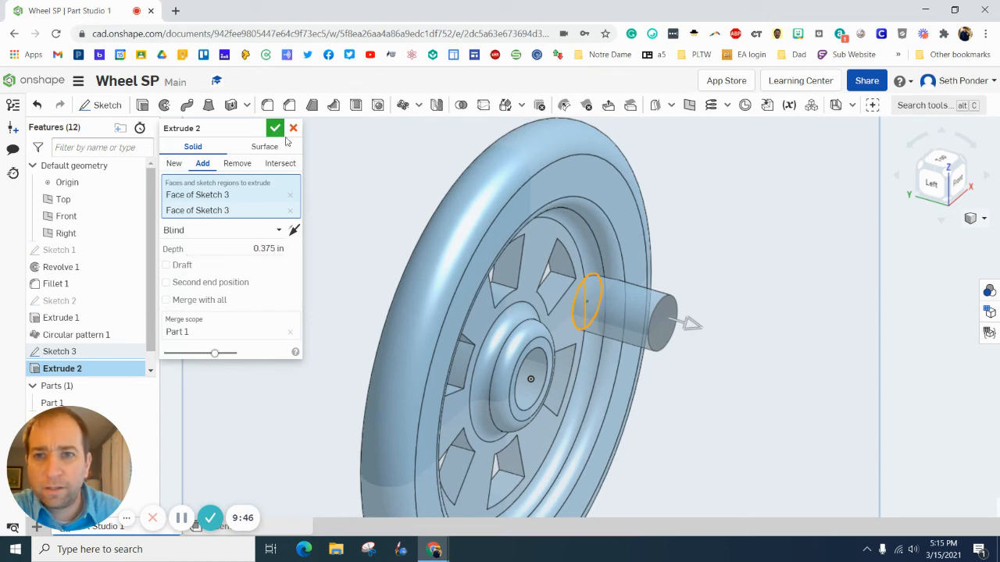
left_click(275, 128)
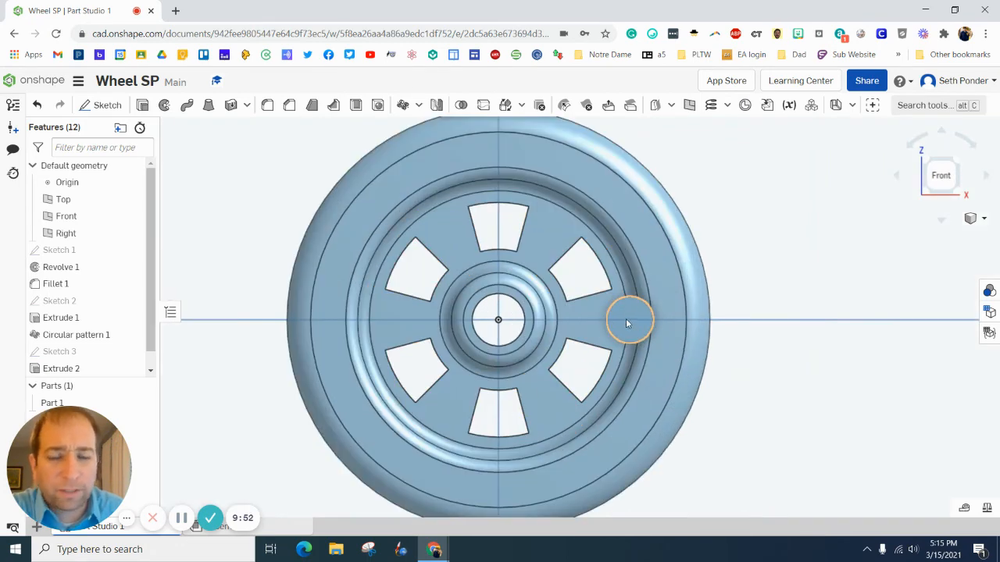
Create Sketch 4 on the pin end face with a centred Ø0.125 circle.
left_click(107, 105)
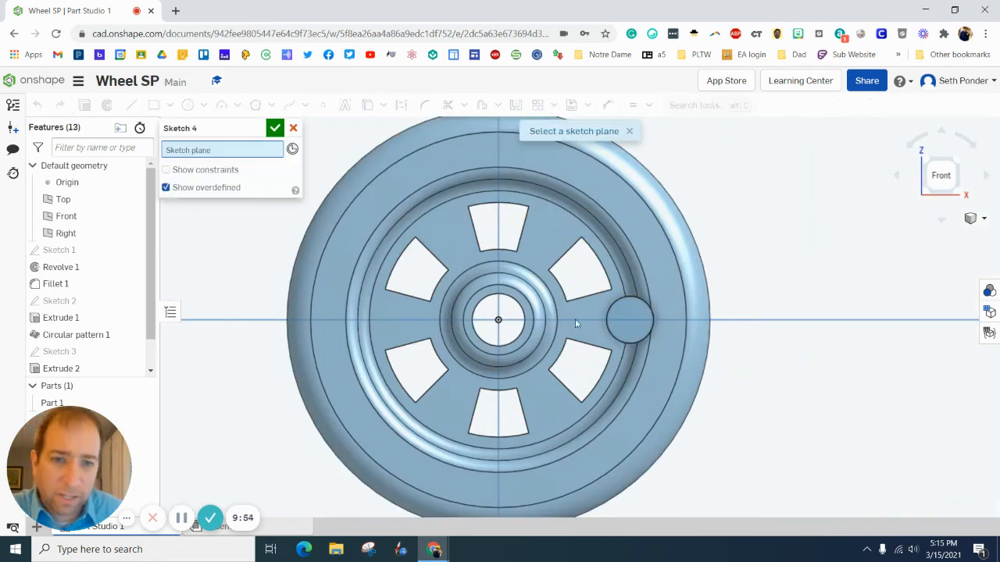
left_click(633, 320)
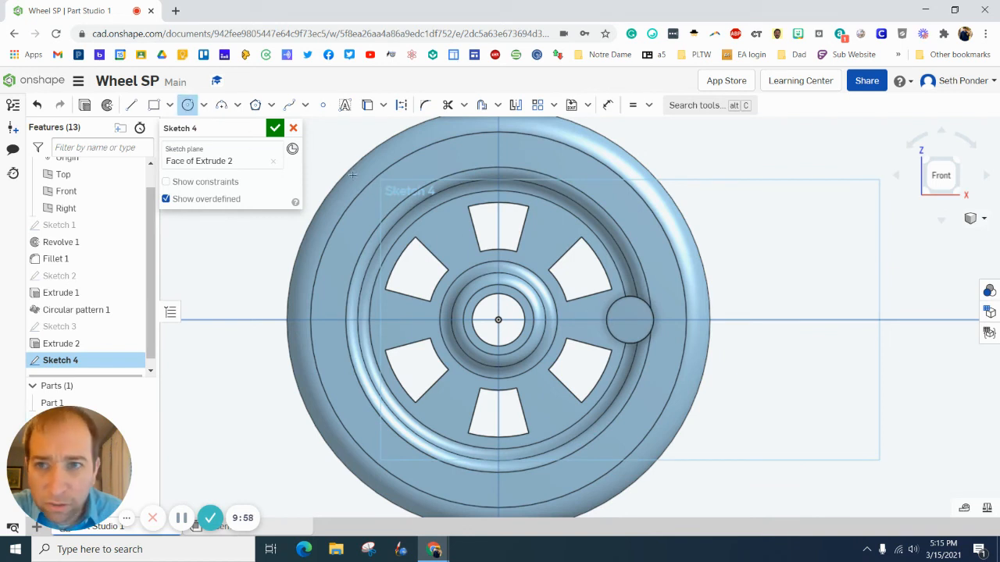
left_click(629, 320)
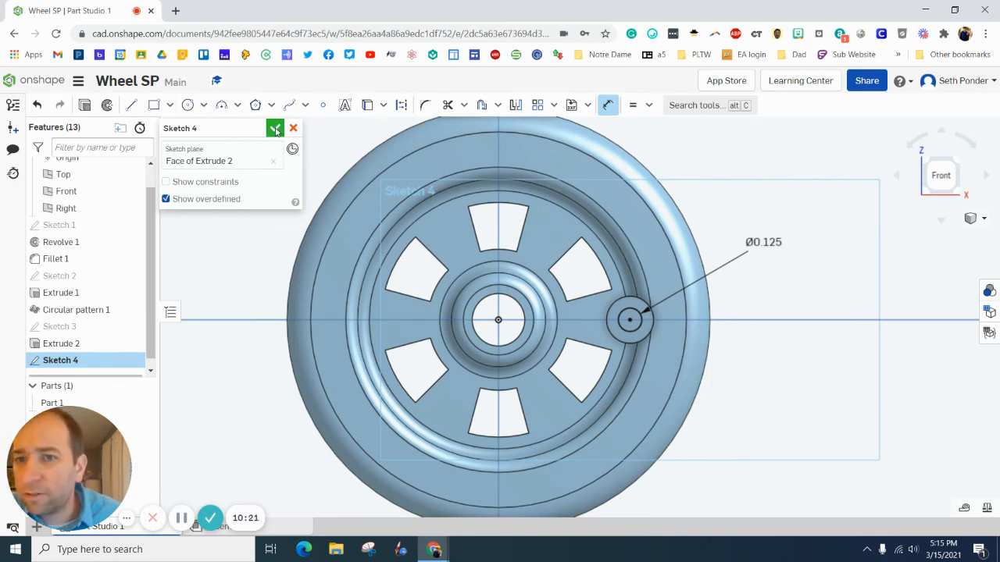
left_click(275, 128)
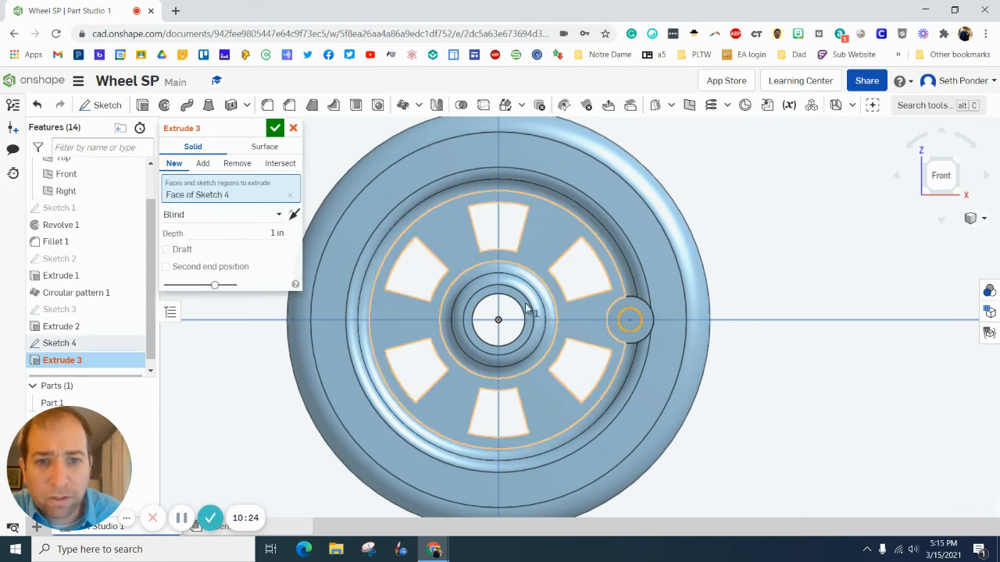
Add a 0.125 in Extrude 3 stub from the Sketch 4 circle onto the pin.
left_click(203, 163)
type("0.125")
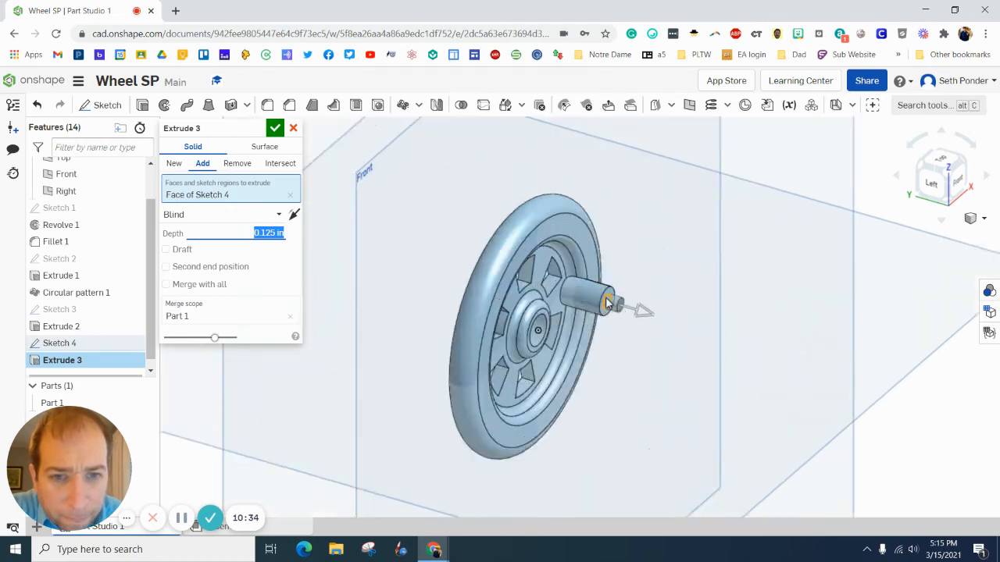
left_click(274, 129)
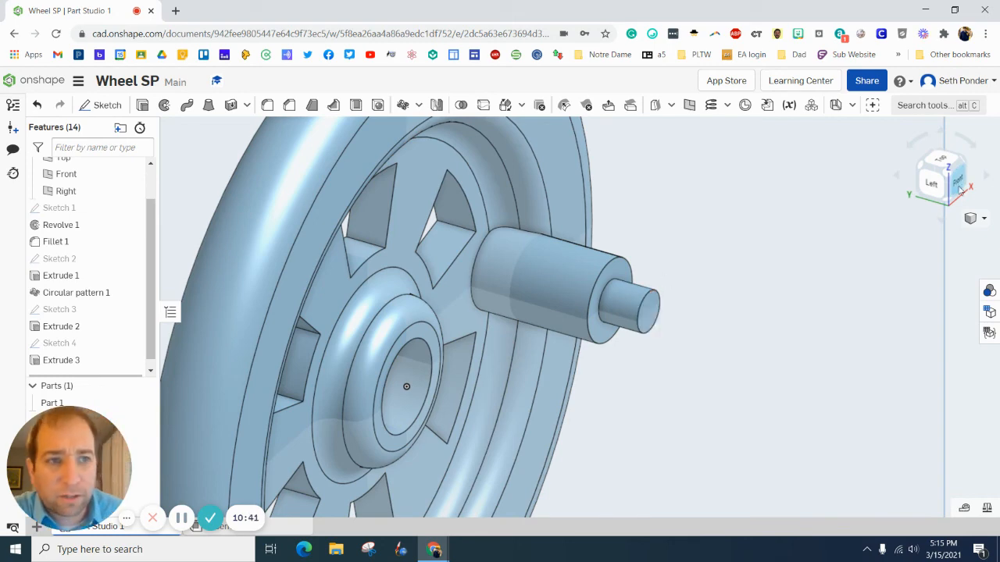
left_click(943, 184)
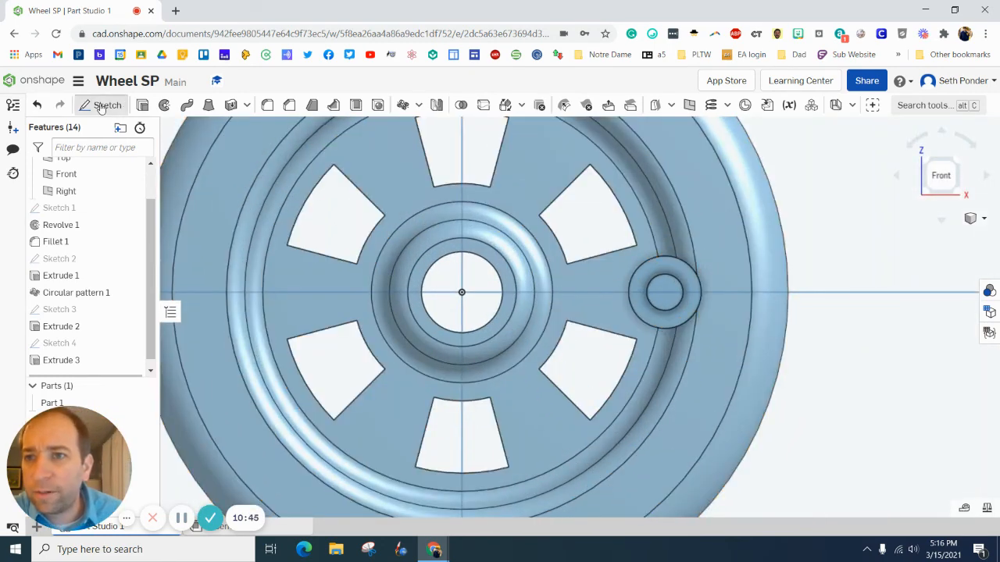
Place a centre point in Sketch 5 and drill a Ø0.0625 in, 0.25 in deep hole.
left_click(101, 105)
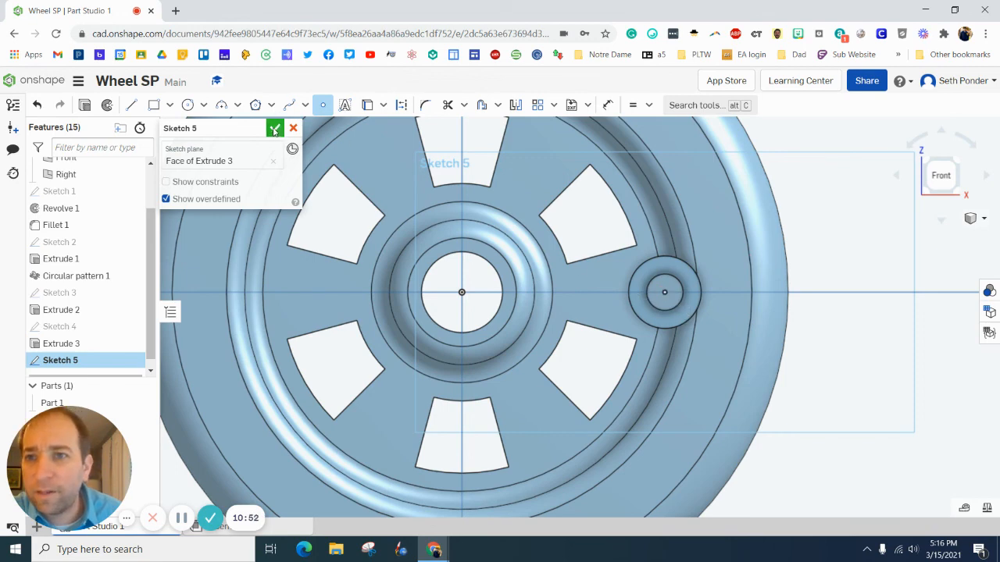
left_click(275, 127)
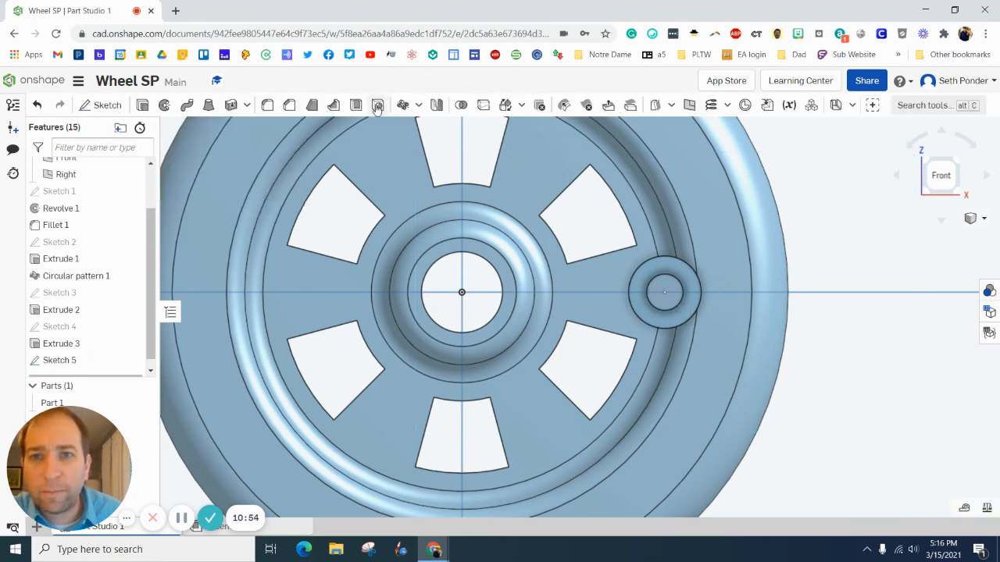
left_click(378, 105)
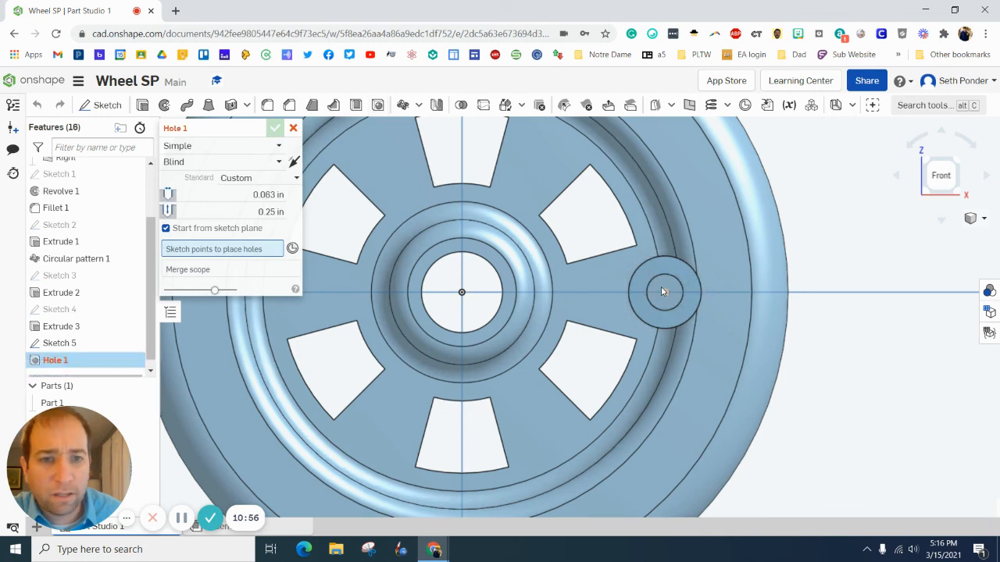
left_click(664, 292)
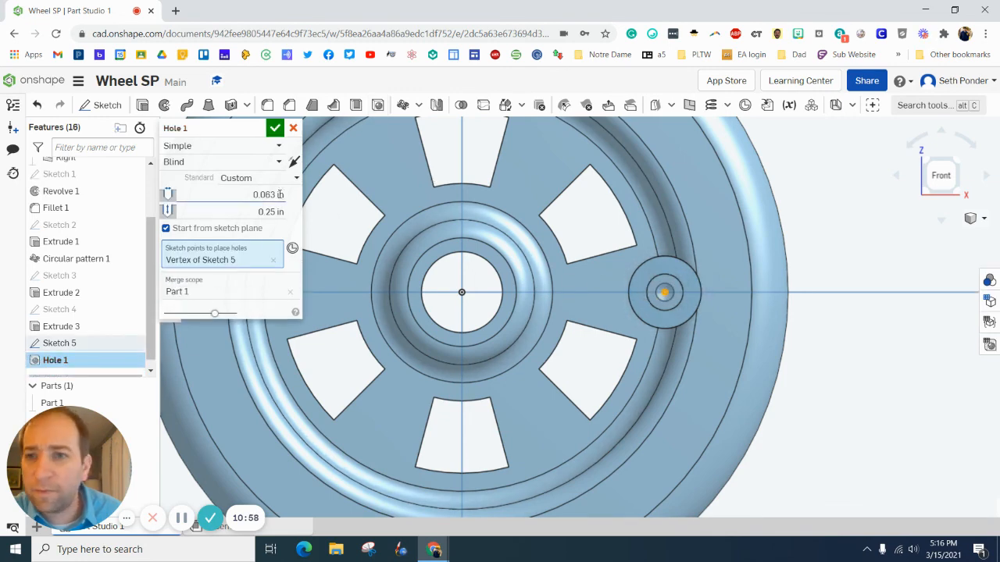
type("0.0625")
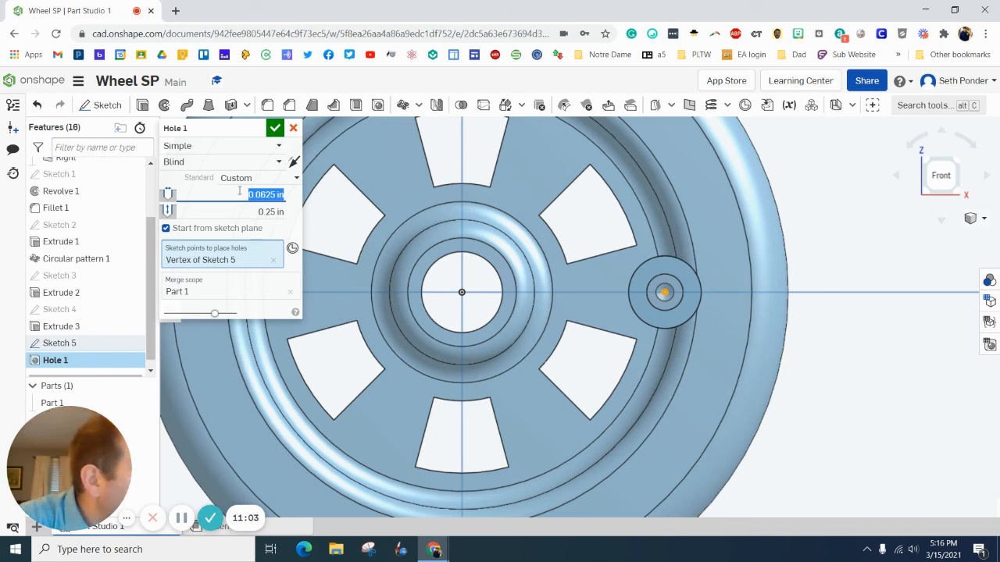
type("0.0")
left_click(233, 211)
type("25")
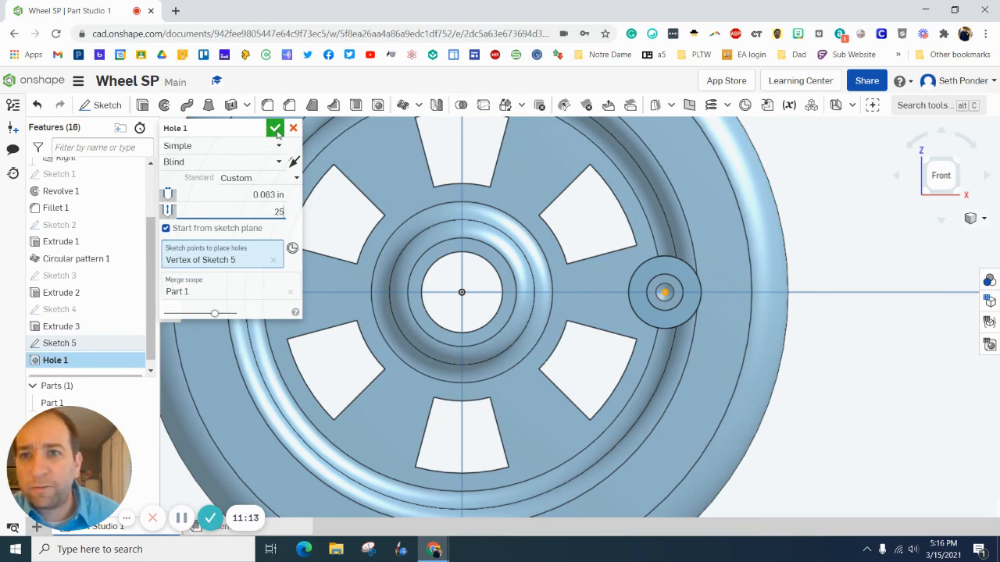
left_click(275, 128)
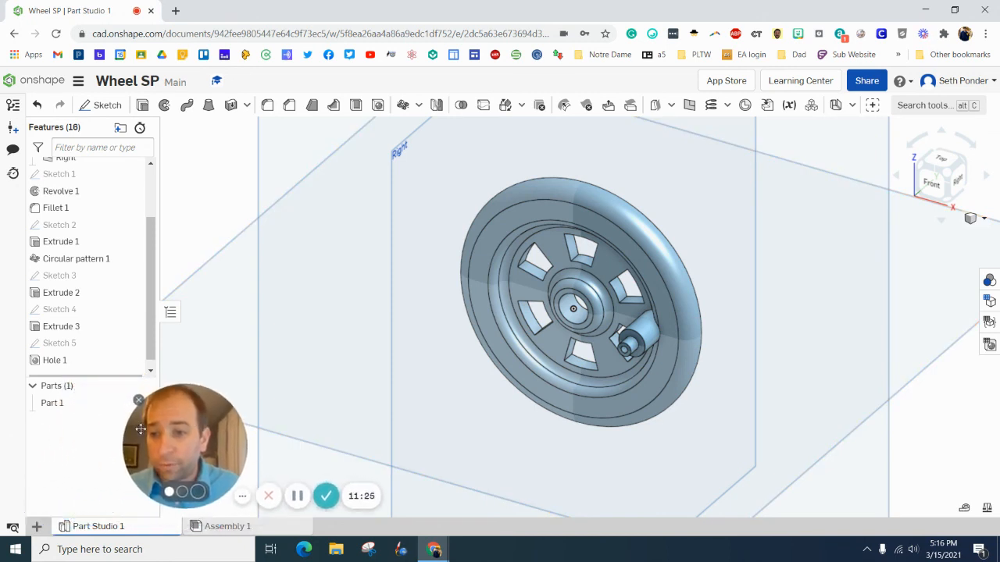
Assign ABS as the material of Part 1.
left_click(51, 402)
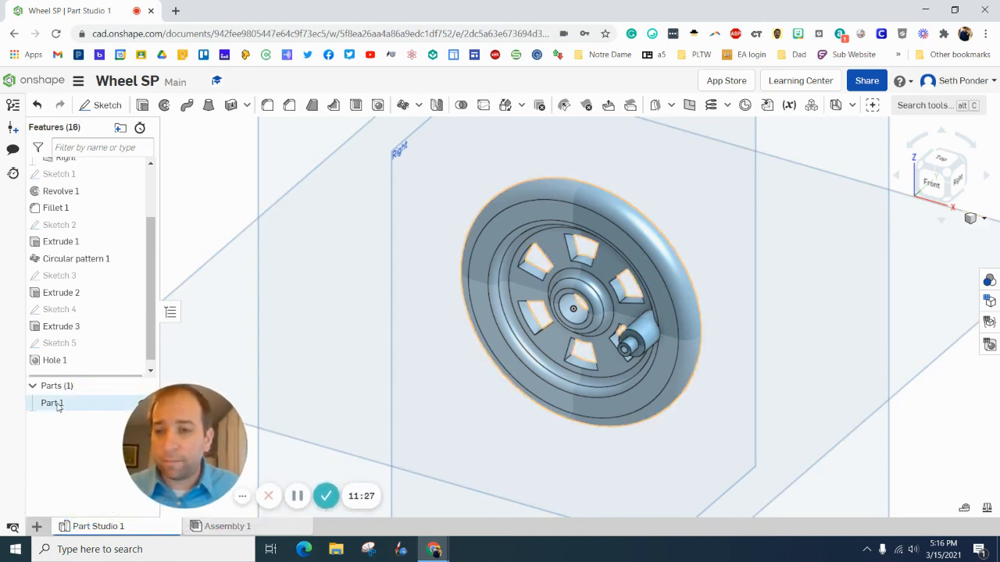
right_click(52, 403)
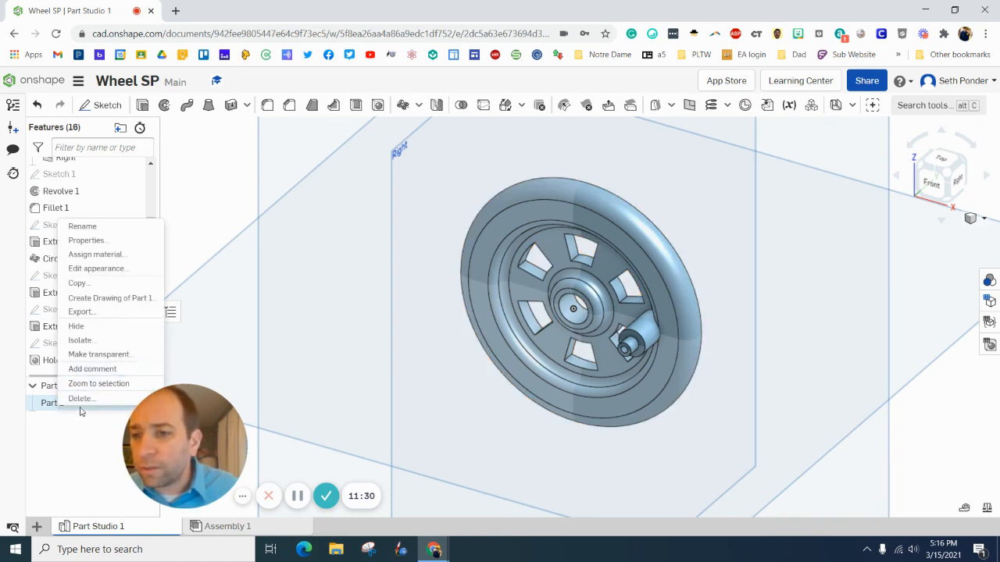
mouse_move(80, 340)
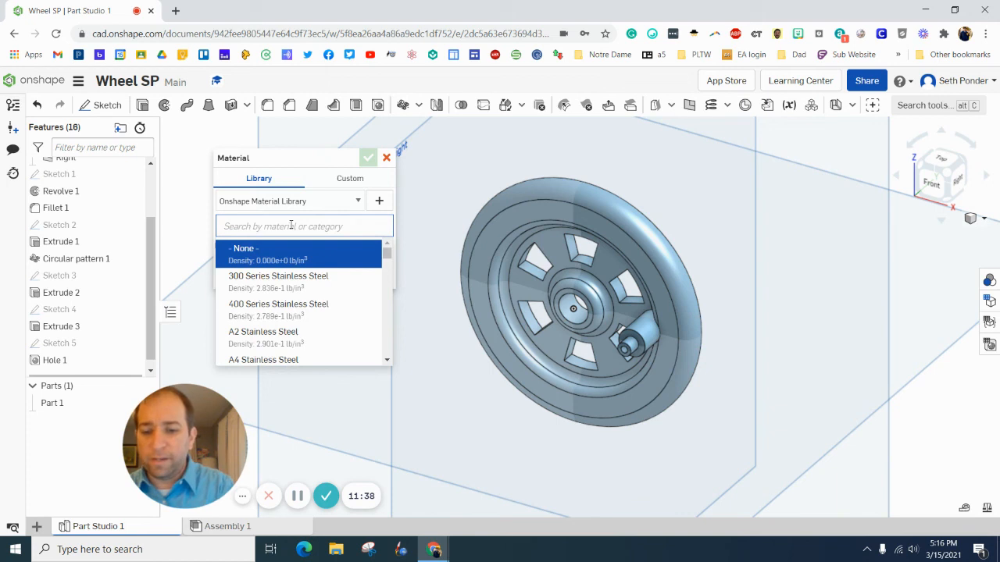
type("ABS")
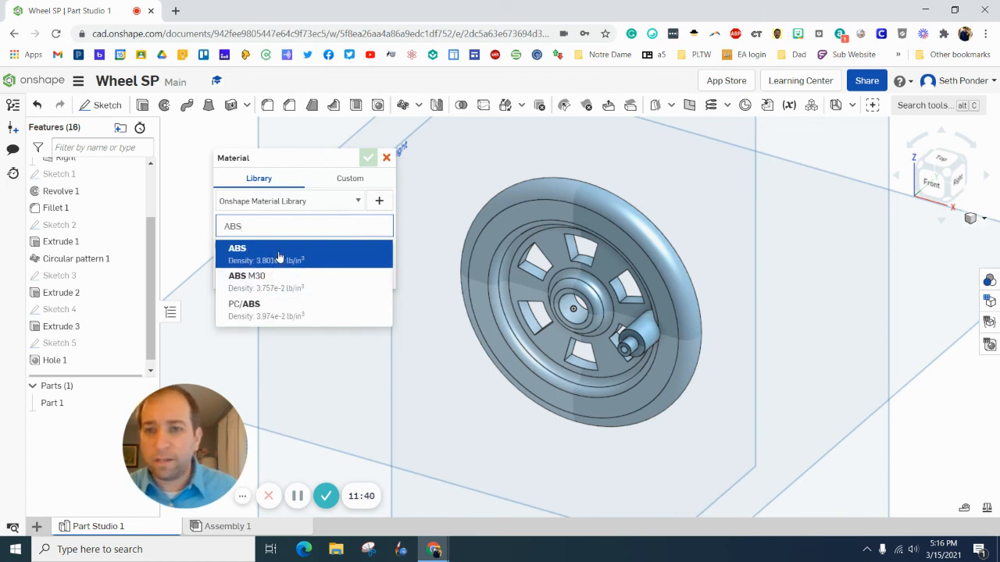
left_click(368, 157)
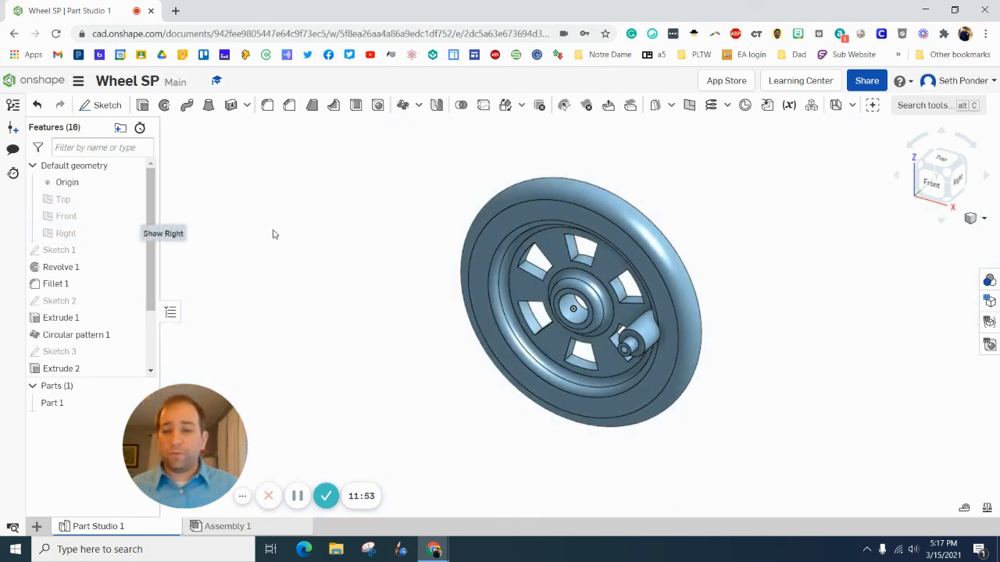
mouse_move(324, 474)
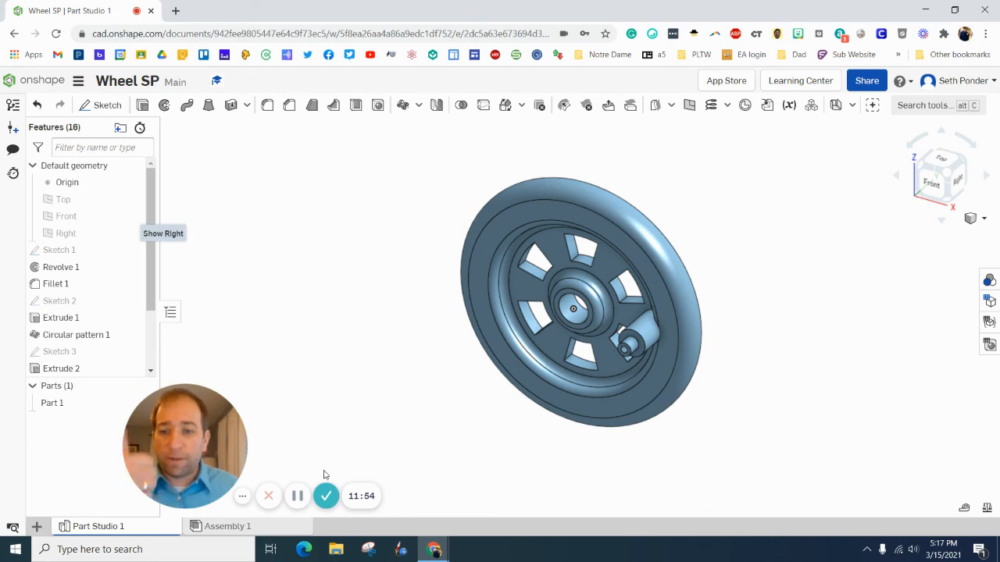